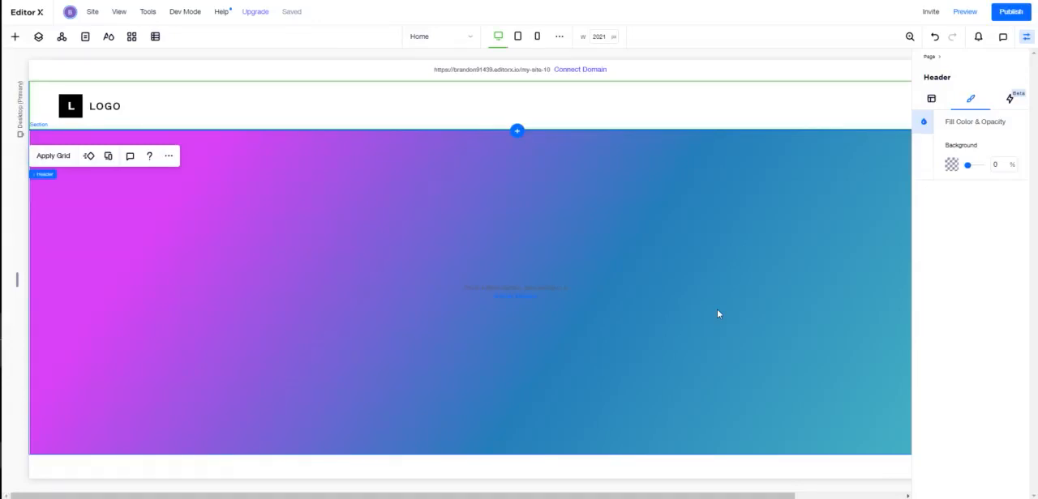
mouse_move(642, 277)
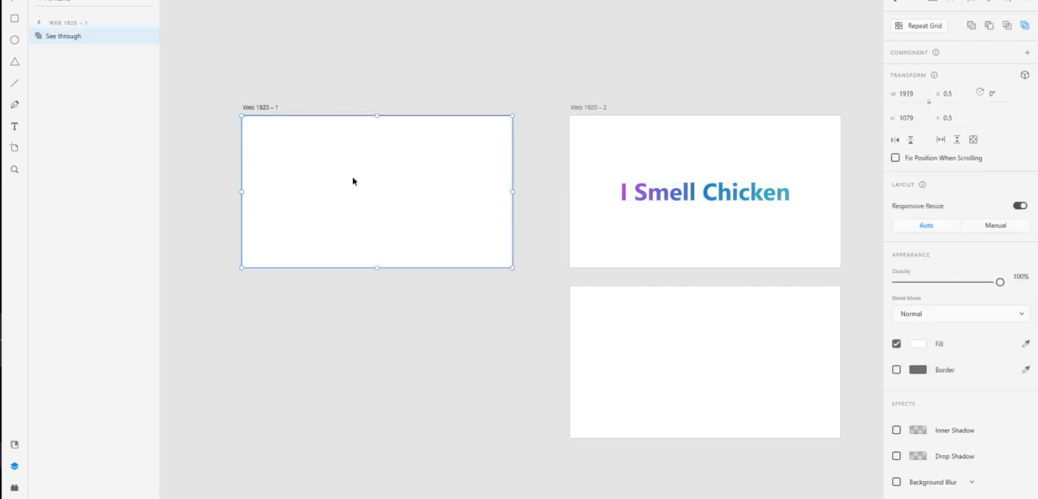
mouse_move(625, 169)
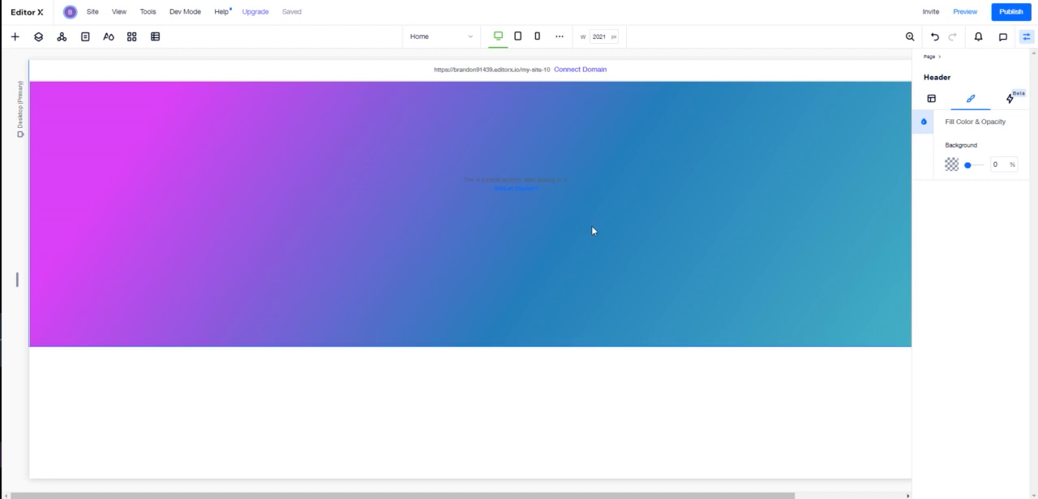
Reach the media upload window through Add > Assets > Media > My Uploads
click(13, 37)
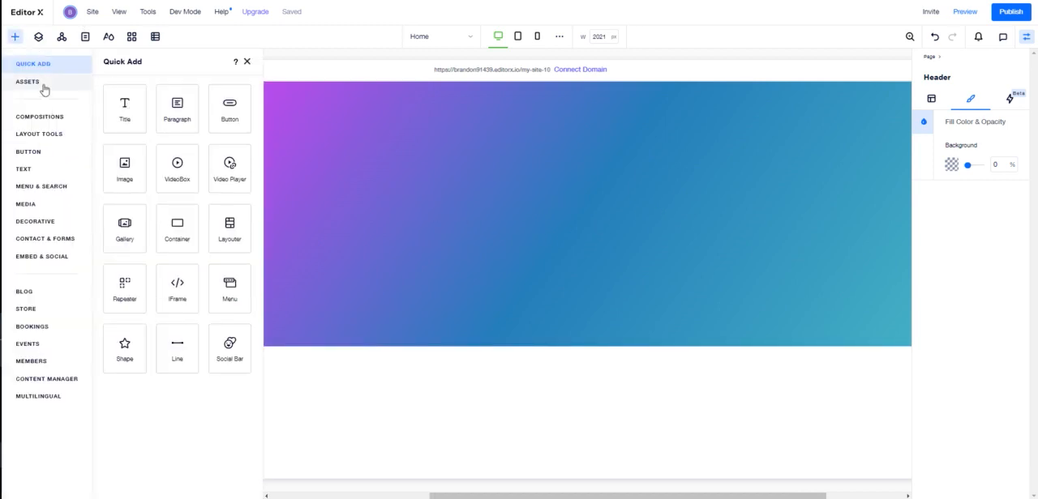
click(28, 81)
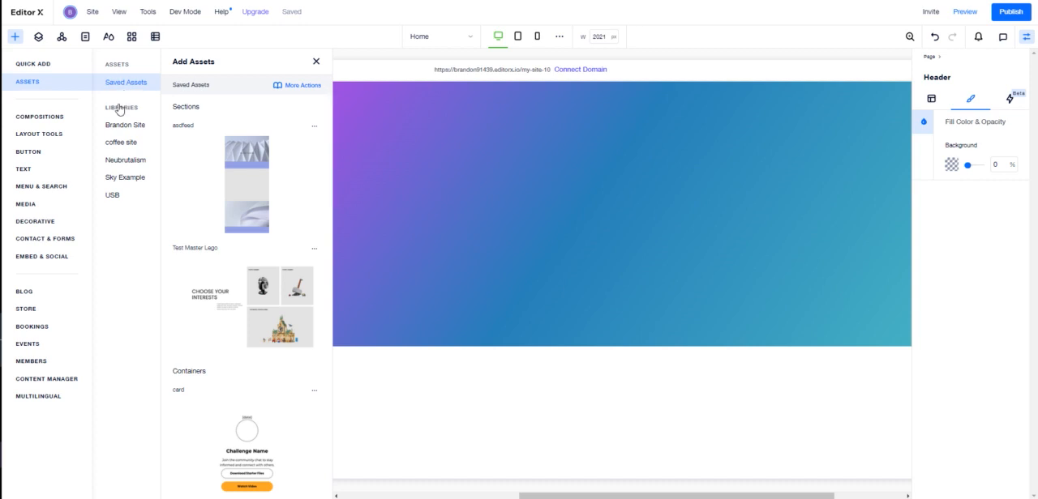
click(26, 204)
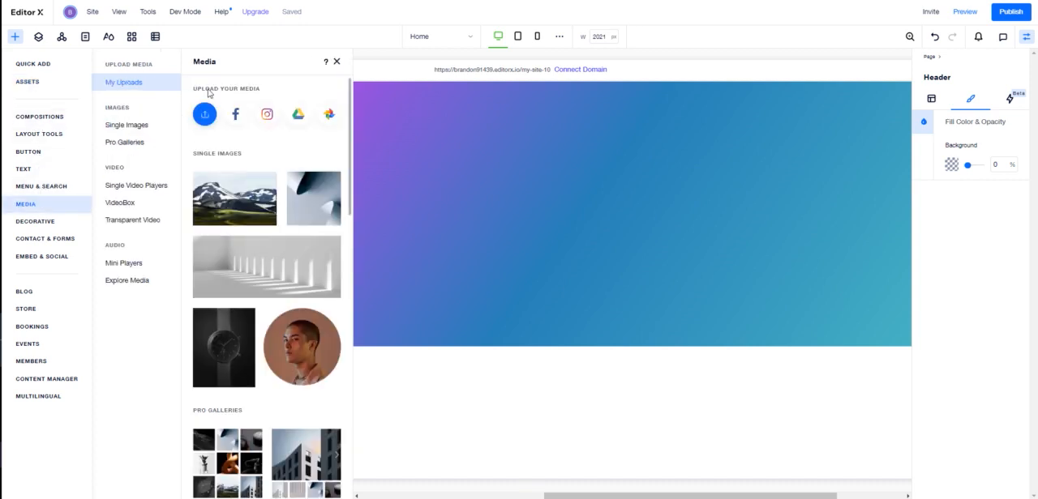
click(204, 113)
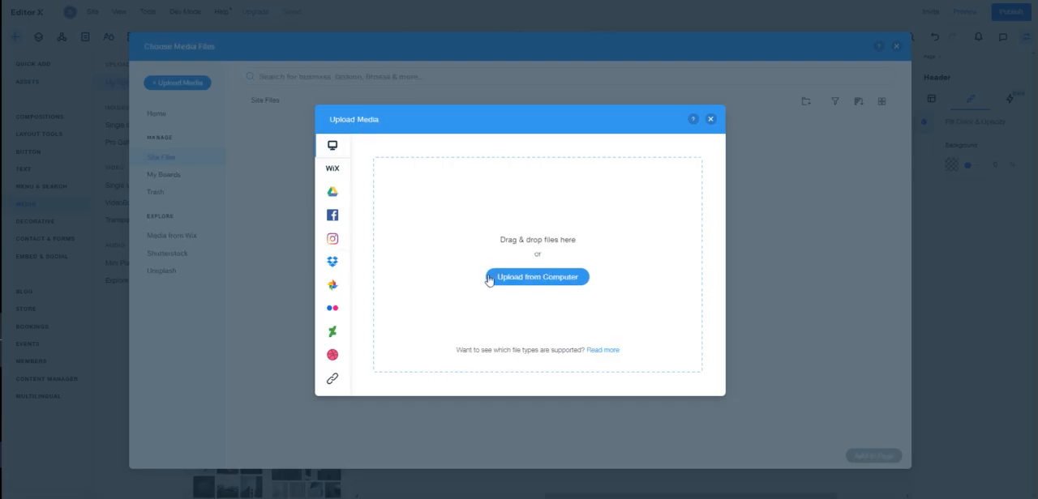
Choose Upload from Computer and export the XD artboards as 2x PNGs to Downloads
click(536, 276)
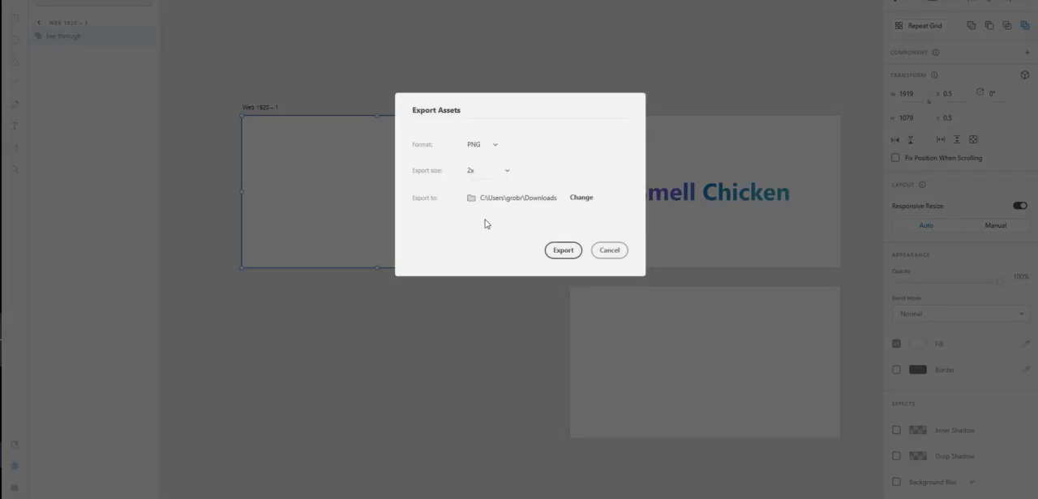
click(562, 250)
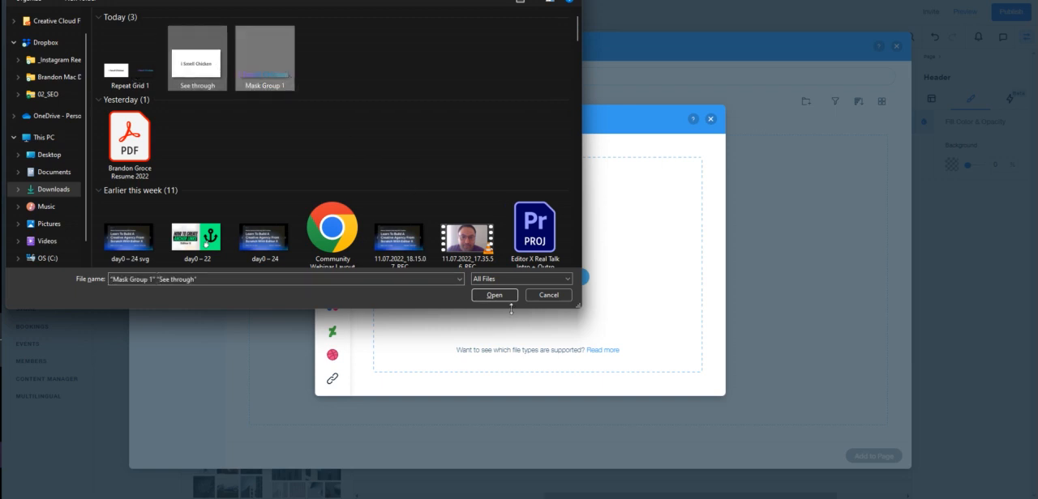
Upload 'Mask Group 1.png' and 'See through.png' from Downloads to the site's media
click(493, 295)
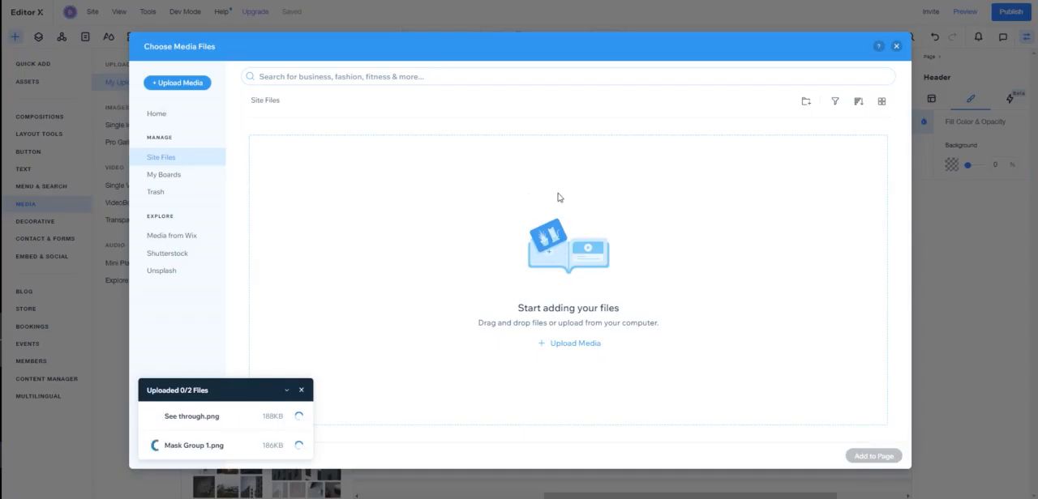
mouse_move(584, 197)
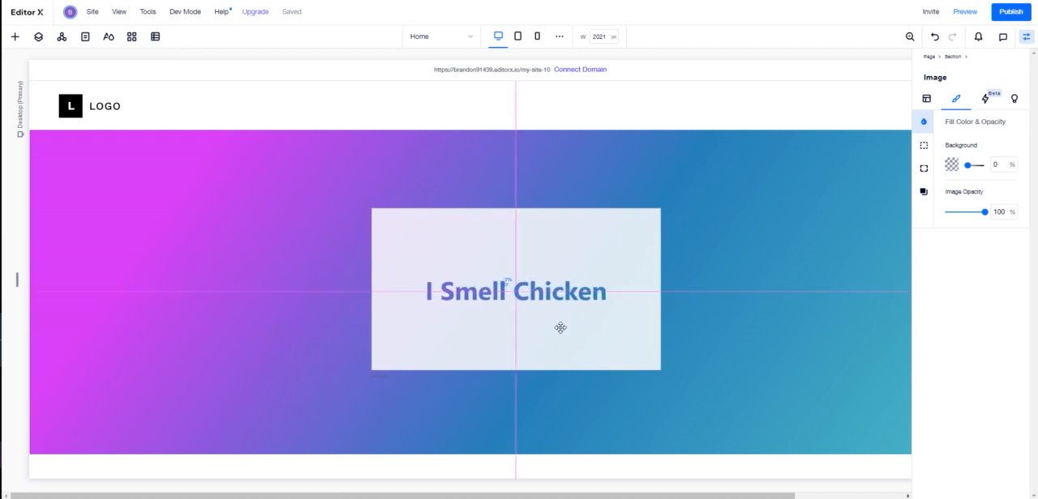
Stretch the See through title image over the gradient section and reach its background settings
click(515, 292)
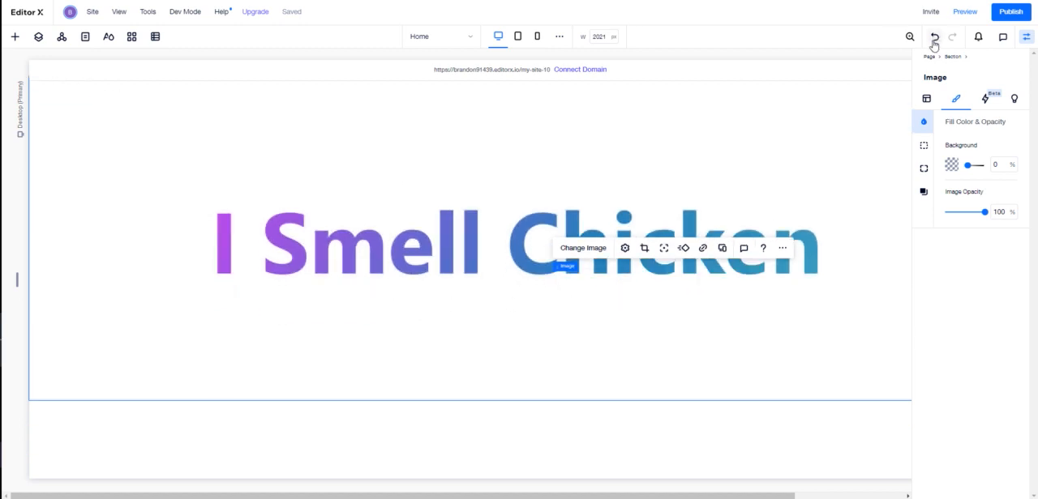
mouse_move(473, 213)
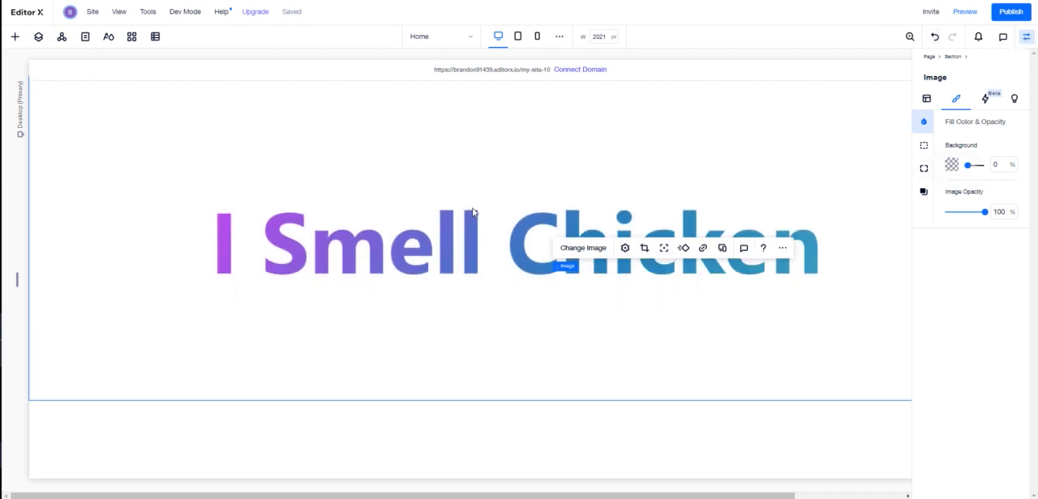
scroll(down, 3)
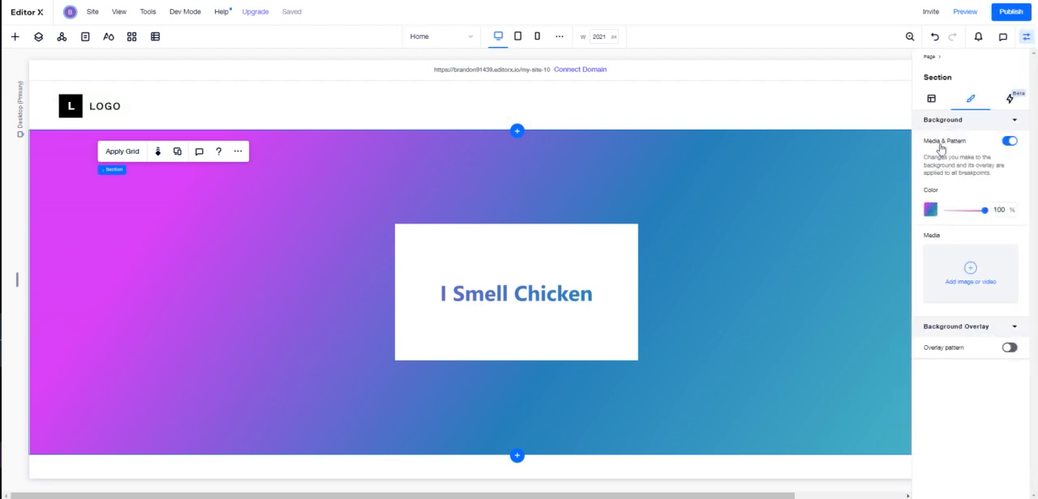
Preview a Fluid gradient for the section background, then return it to Linear
click(930, 210)
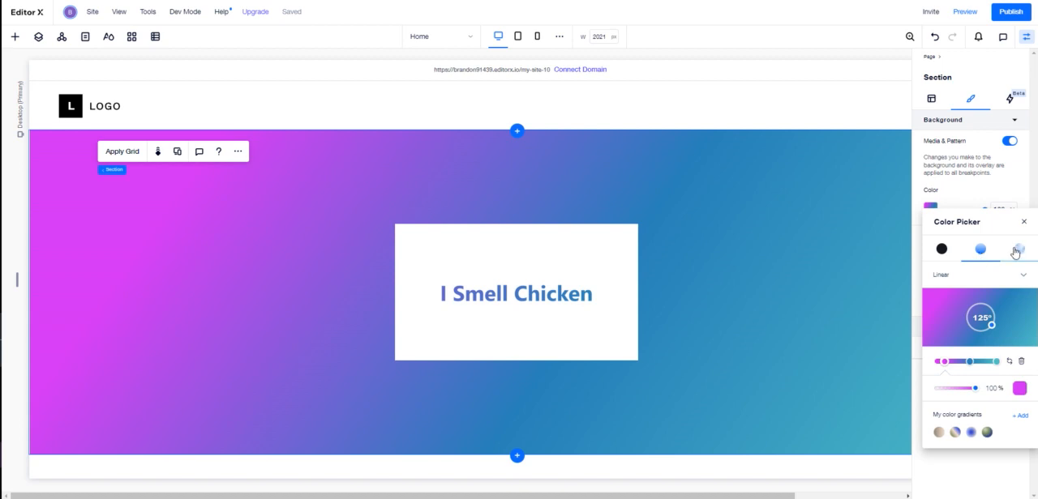
click(1015, 250)
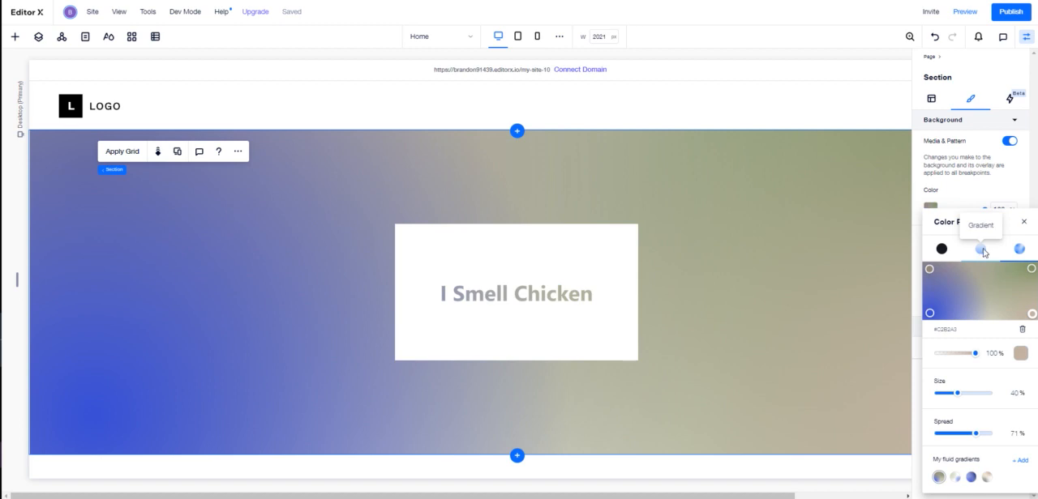
click(979, 251)
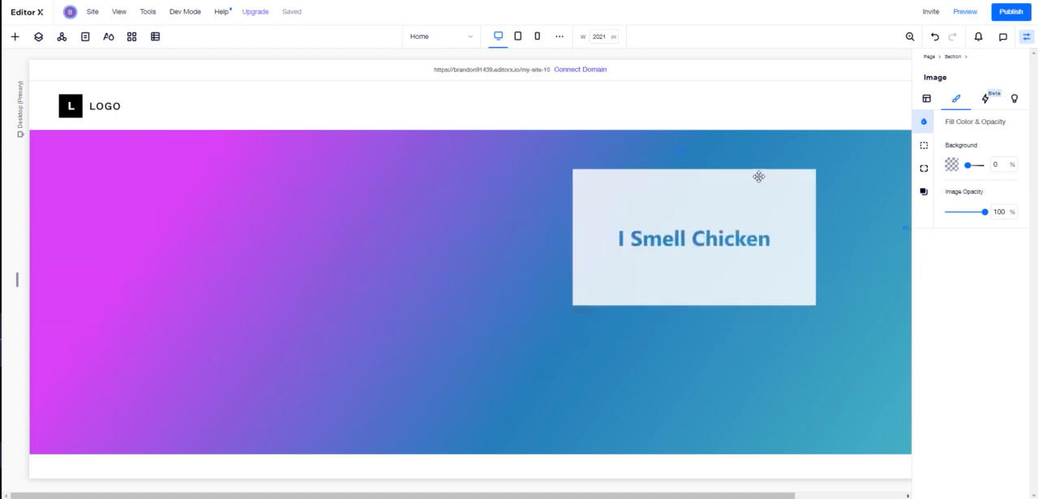
Move and stretch the see-through title image so it fills the whole section
drag(759, 177, 279, 265)
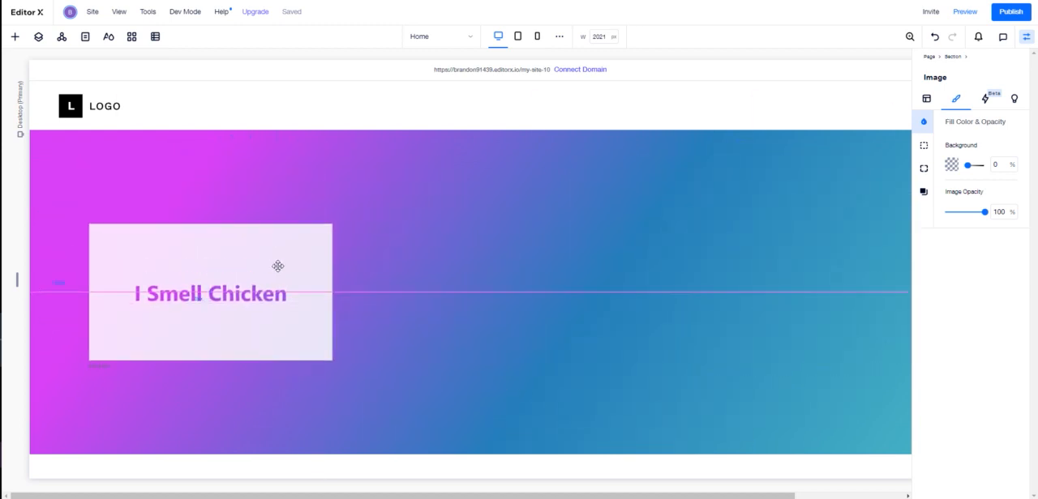
drag(279, 266, 582, 224)
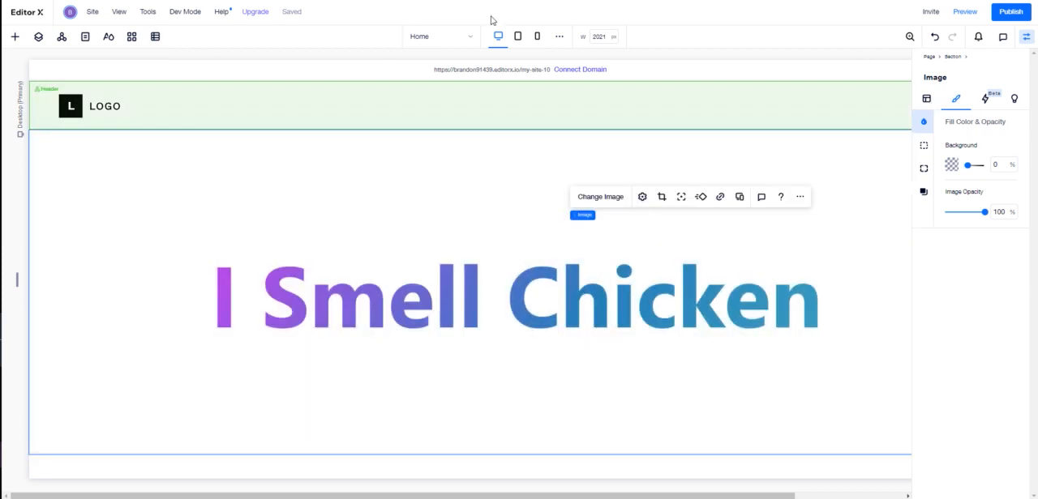
Select the Section in Layers and lower its background colour opacity to about 81%
click(39, 36)
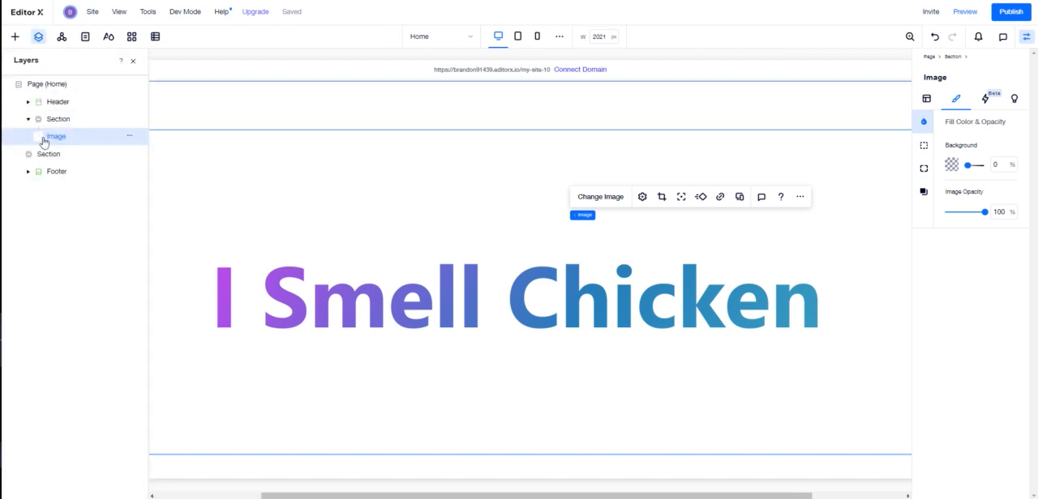
click(58, 120)
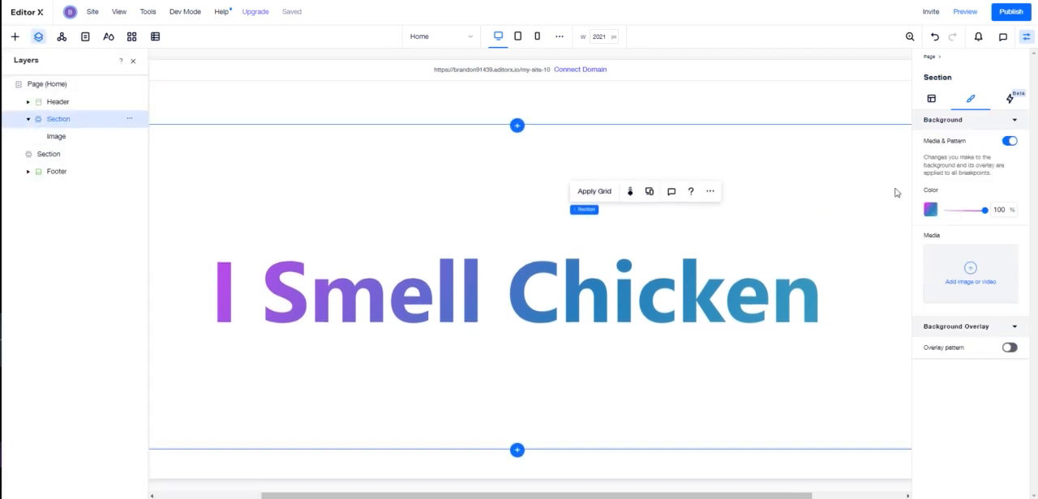
drag(986, 211, 979, 210)
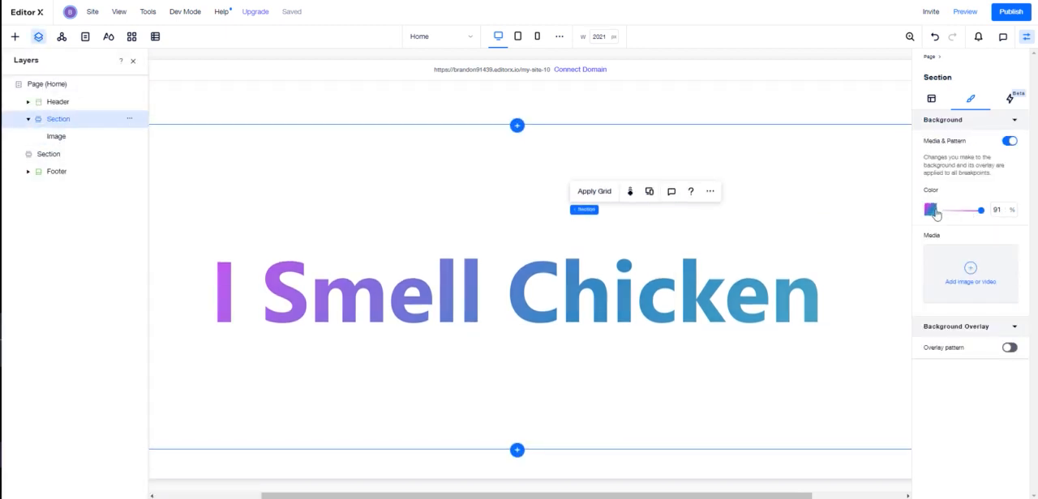
click(932, 211)
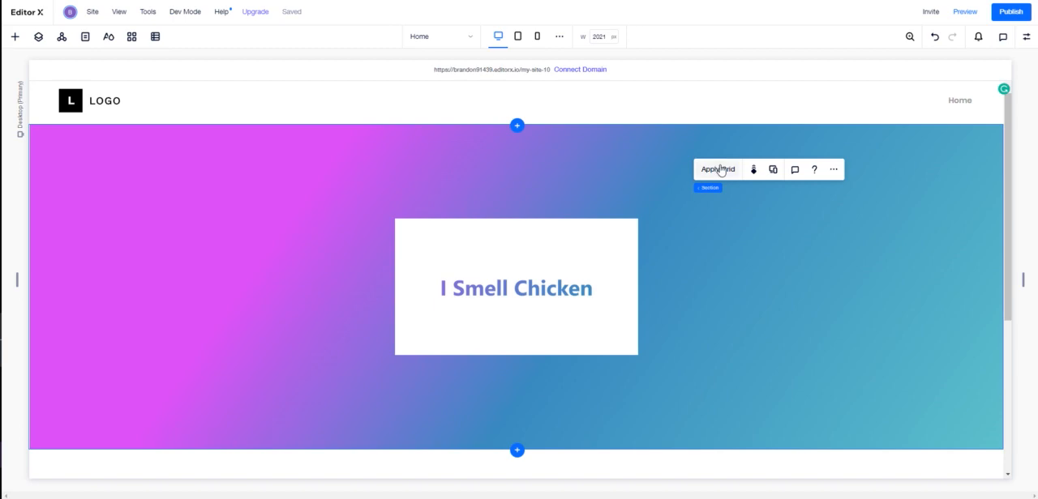
Apply a grid layout to the section and widen the title image to half its width
click(717, 169)
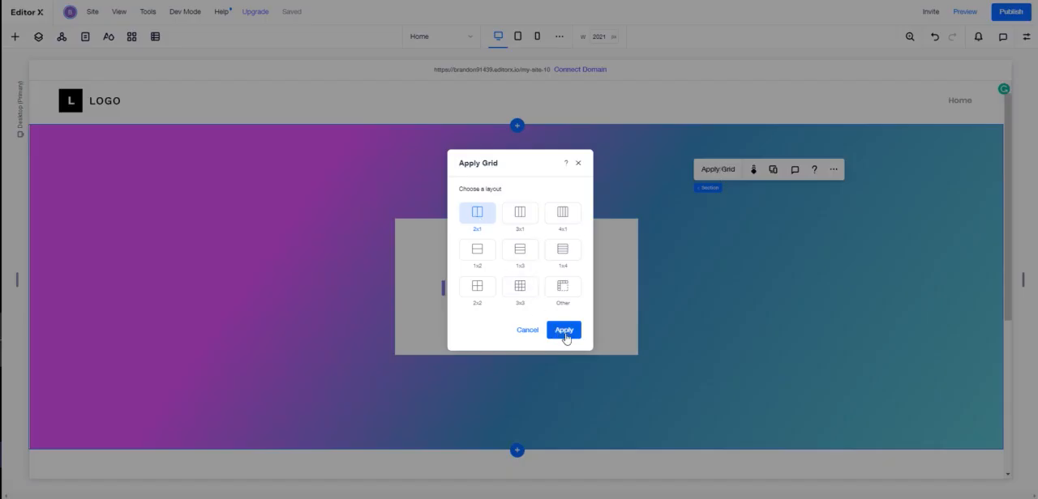
click(564, 331)
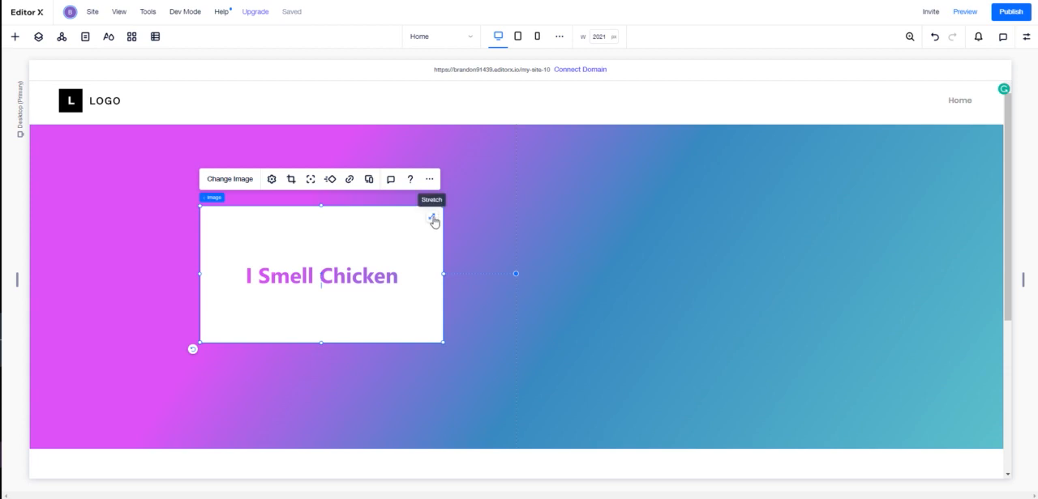
mouse_move(493, 353)
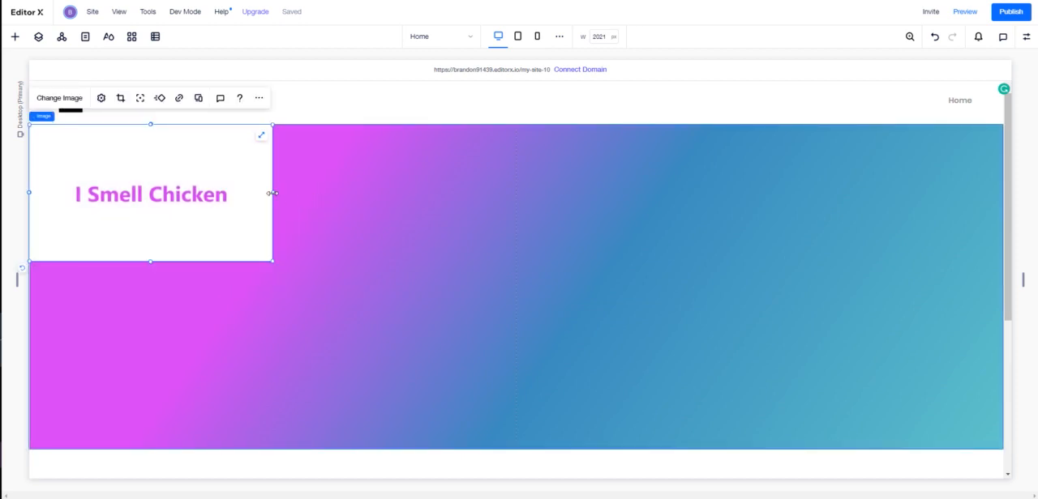
drag(273, 193, 516, 193)
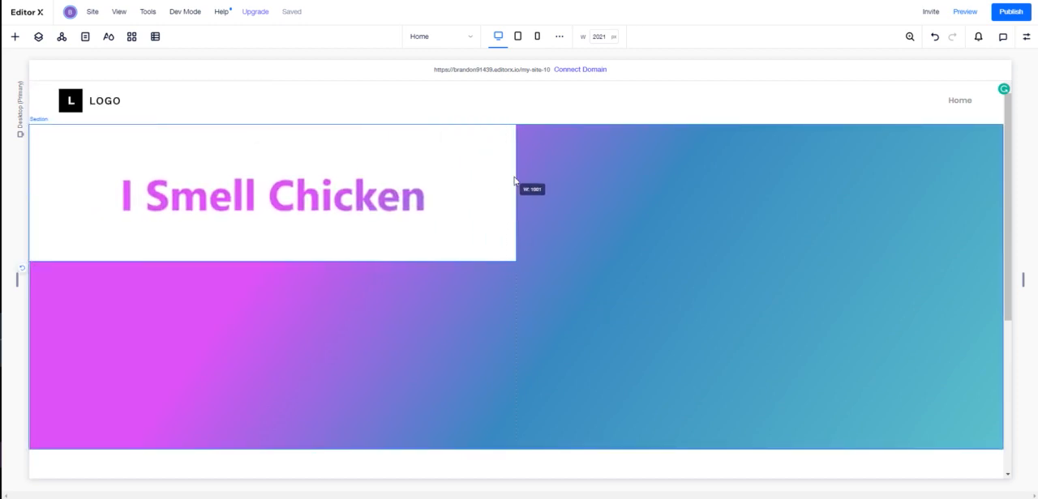
click(273, 191)
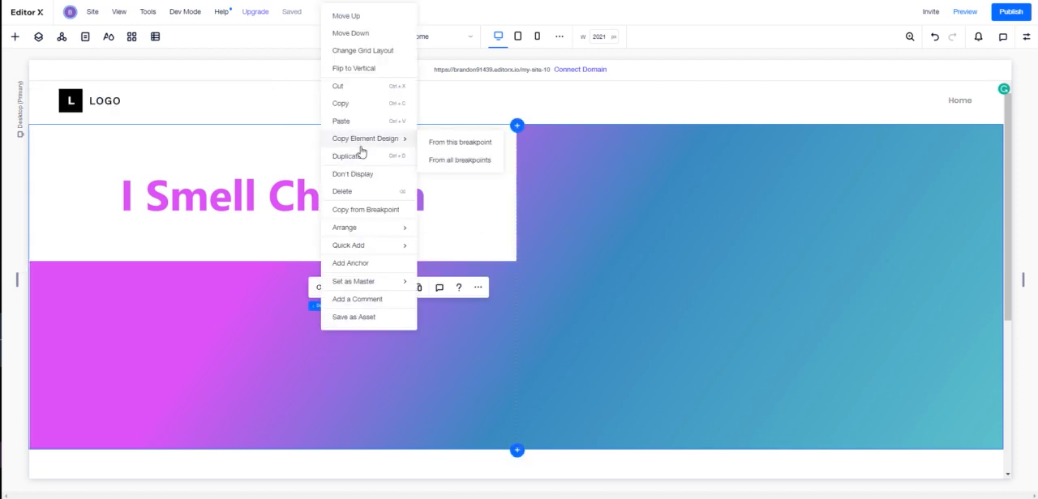
mouse_move(384, 245)
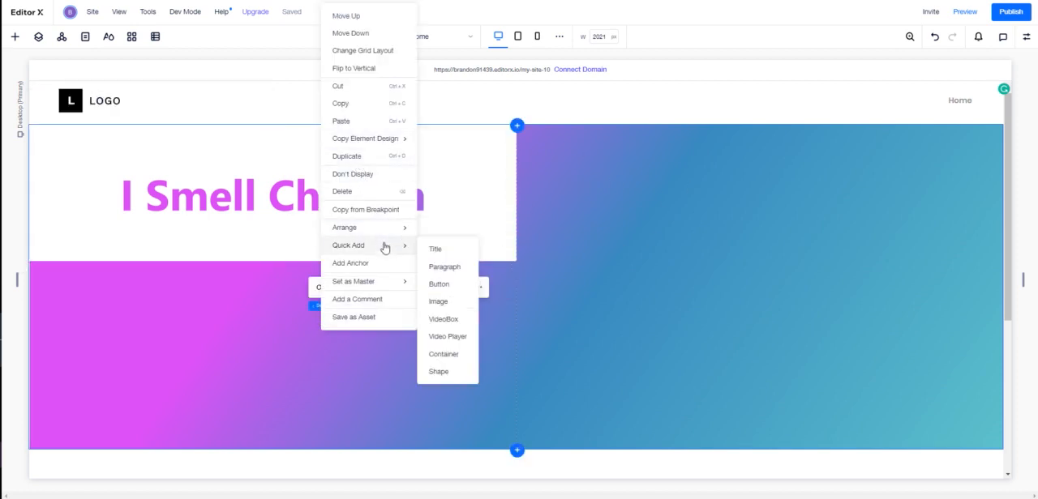
mouse_move(454, 287)
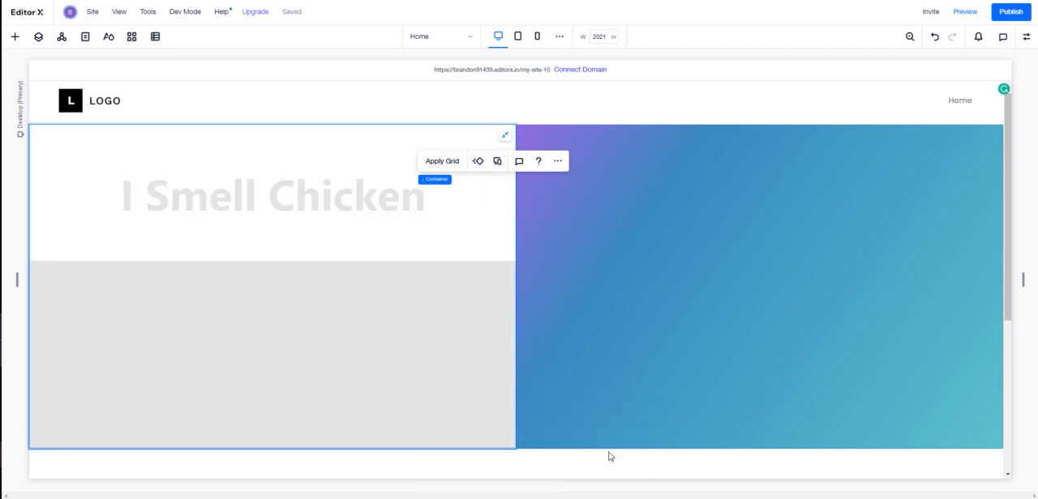
mouse_move(360, 275)
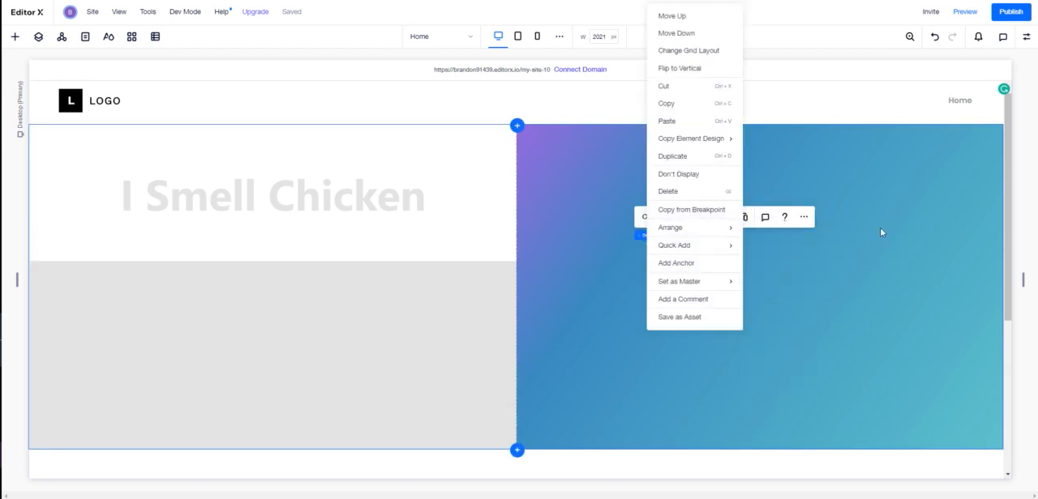
Give the gradient section a 2x1 grid layout via Advanced Mode
click(688, 51)
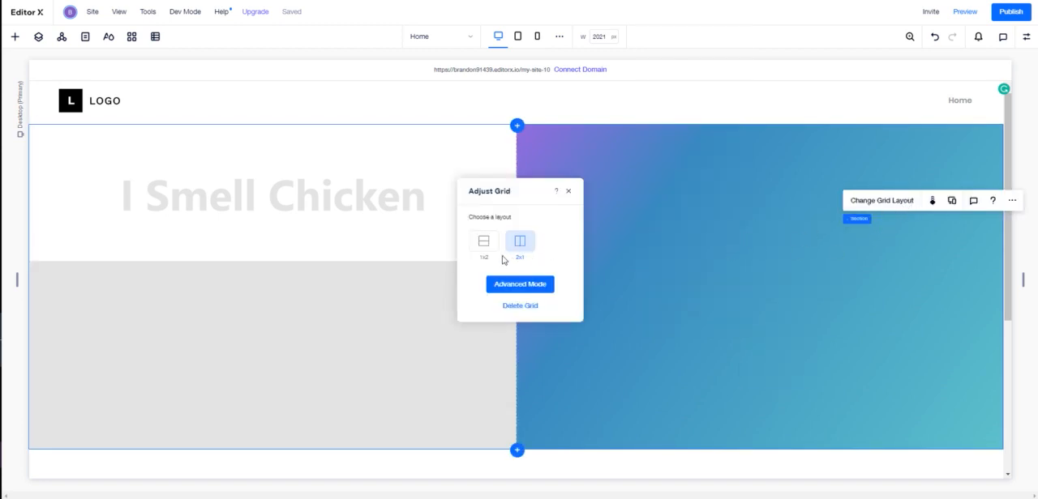
click(518, 284)
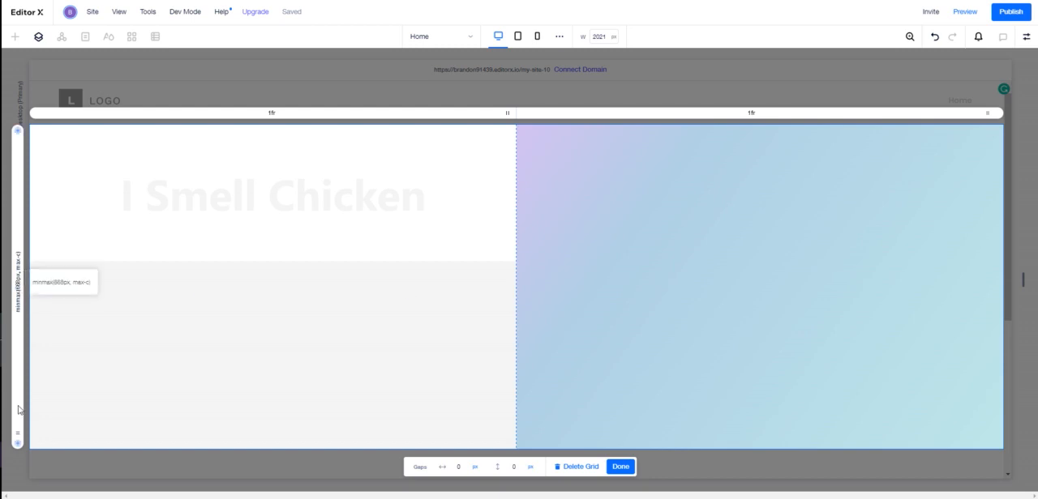
click(626, 467)
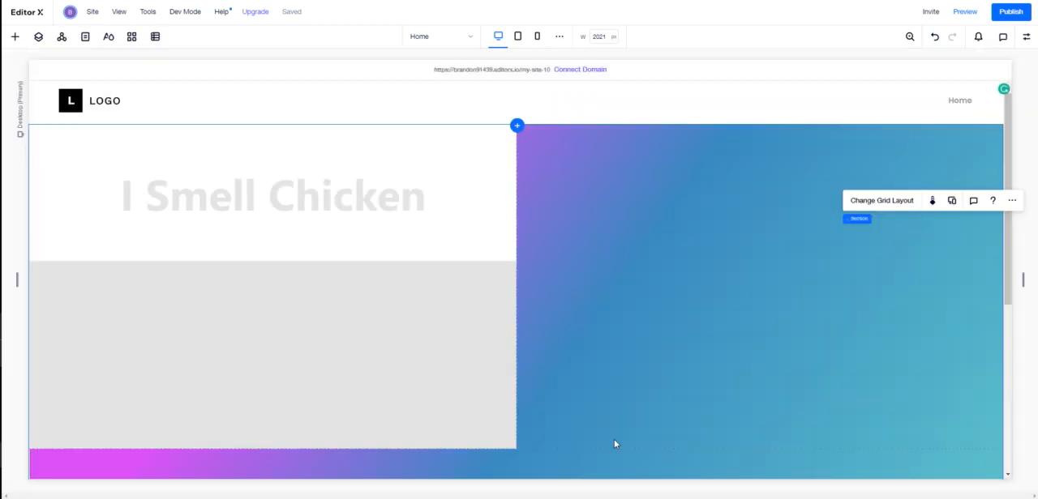
scroll(down, 3)
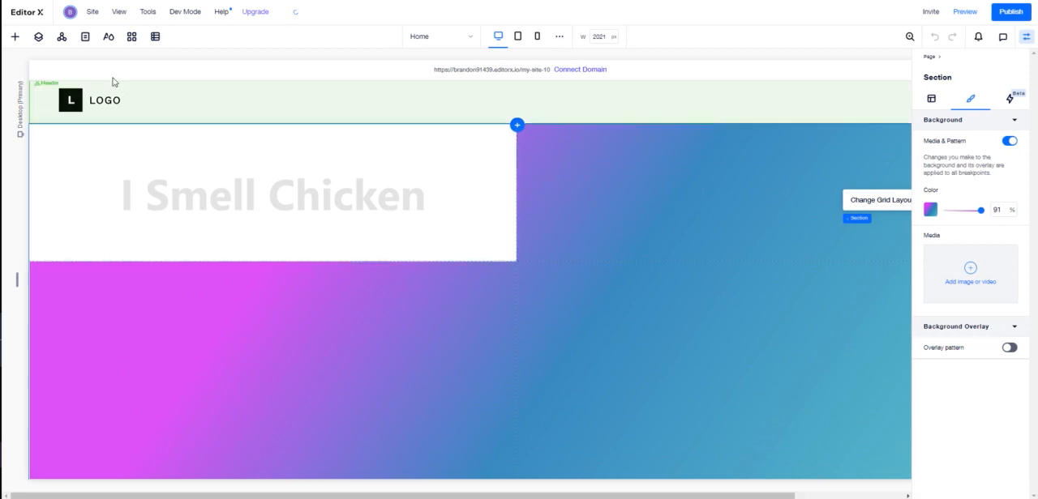
Select the left-half Container in Layers and review its Design fill and Layout settings
click(39, 38)
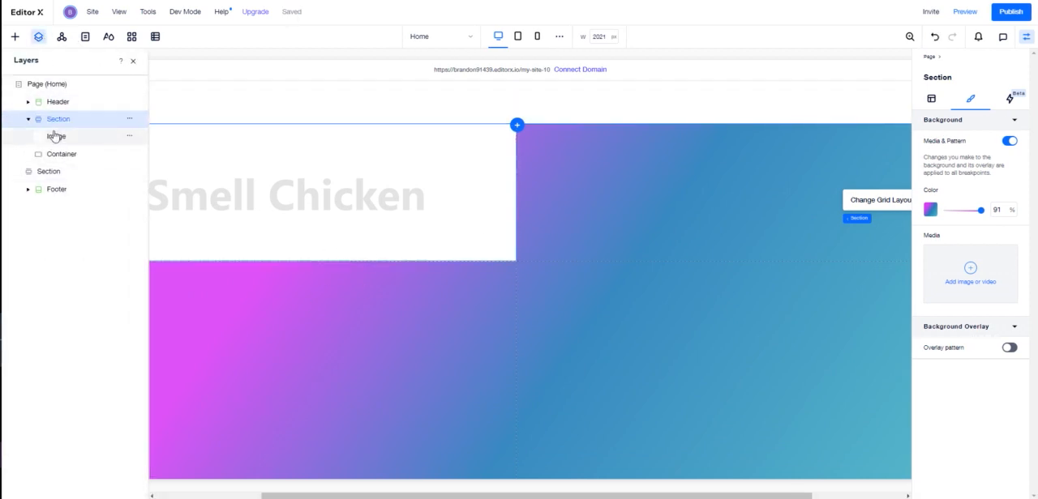
click(62, 154)
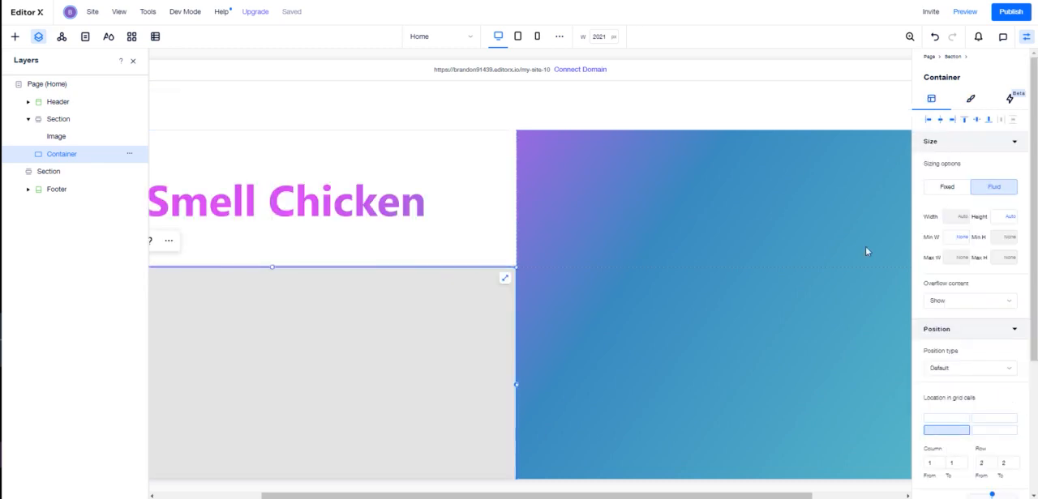
click(973, 101)
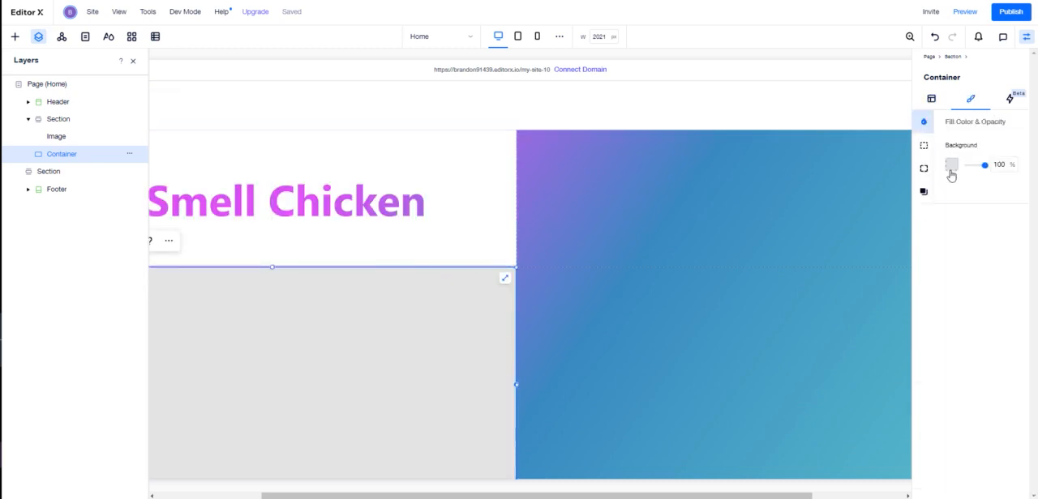
click(941, 163)
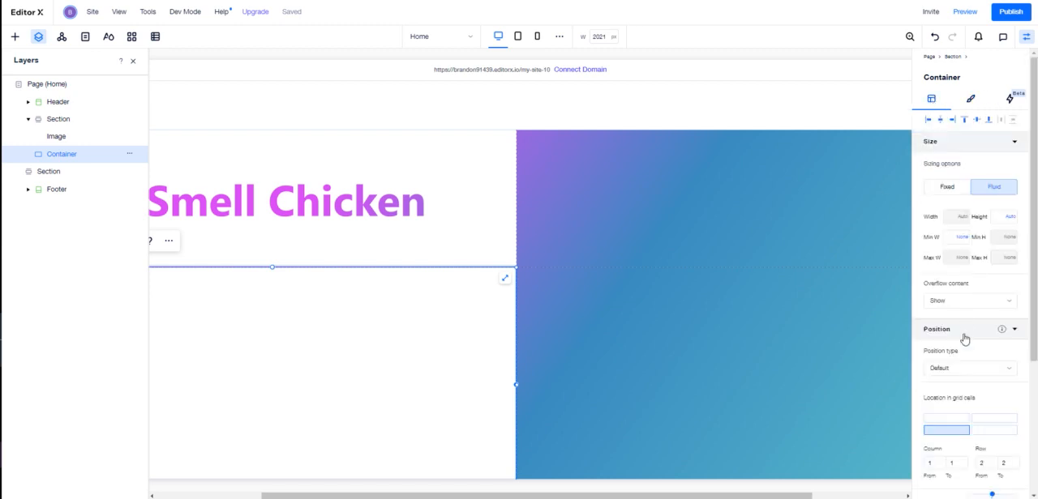
scroll(down, 3)
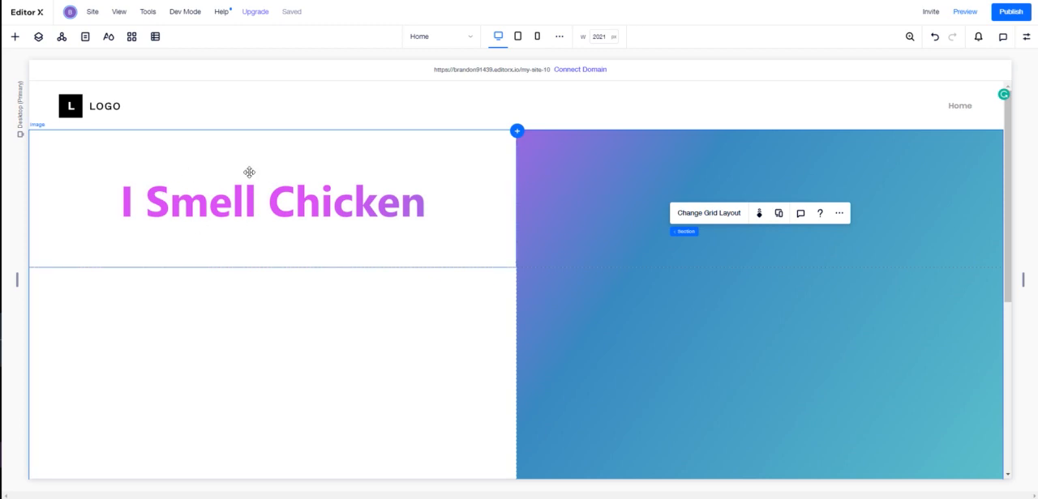
mouse_move(458, 215)
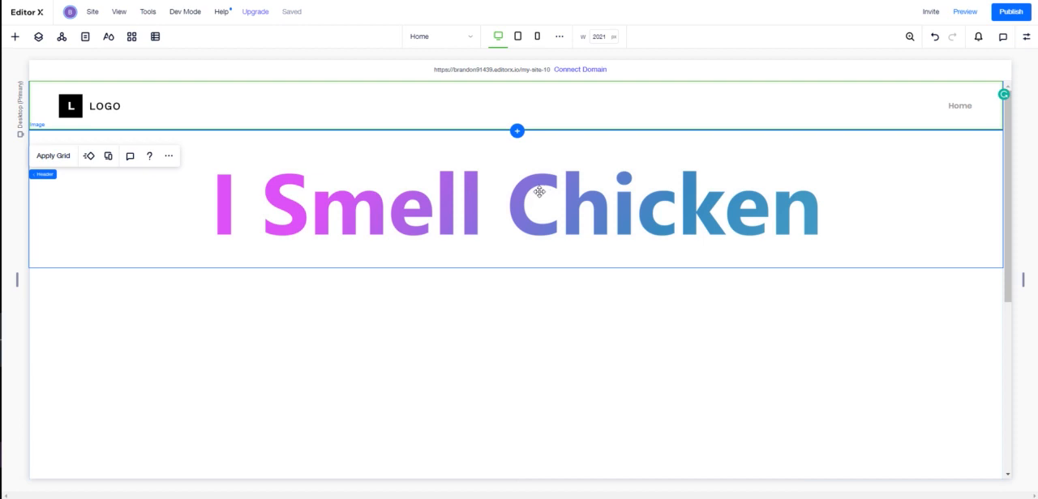
mouse_move(477, 212)
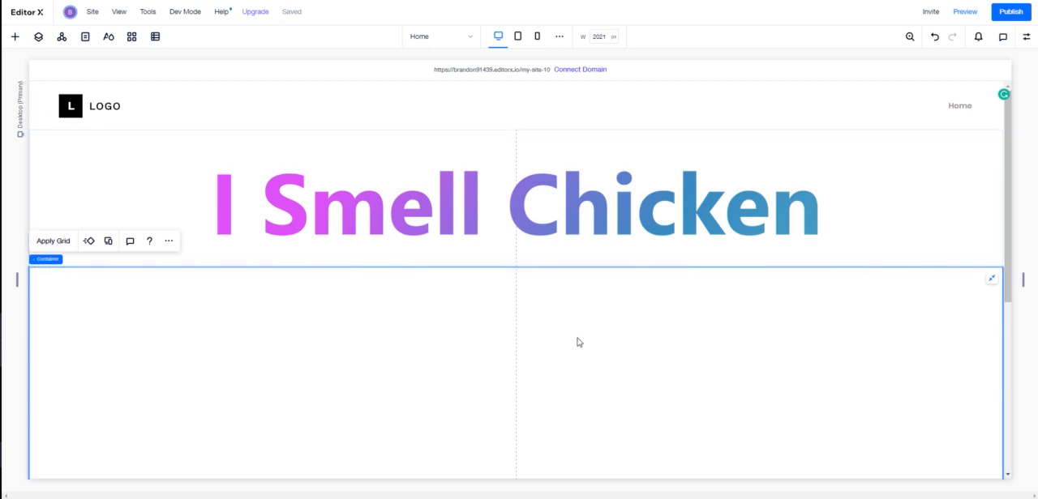
Quick Add a Title, Paragraph and Image into the container below the gradient title
scroll(down, 3)
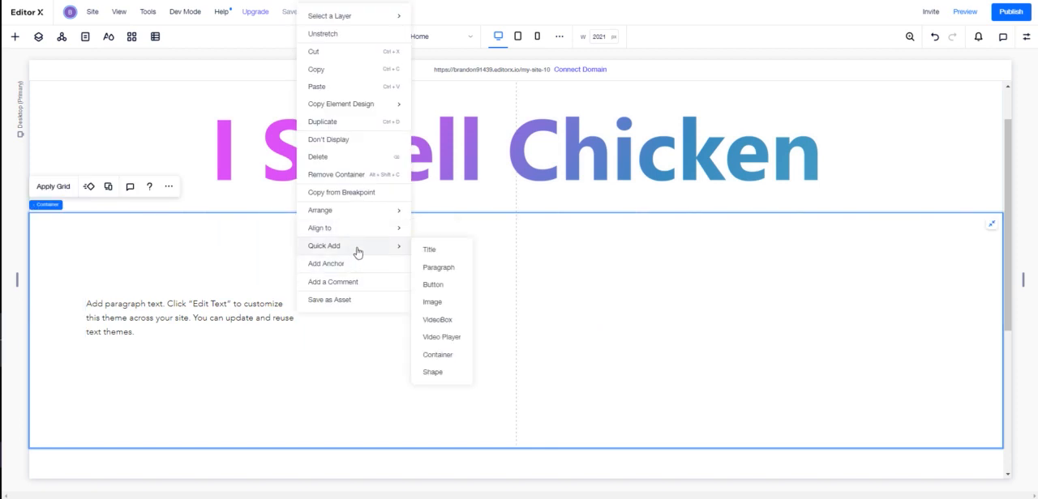
click(428, 250)
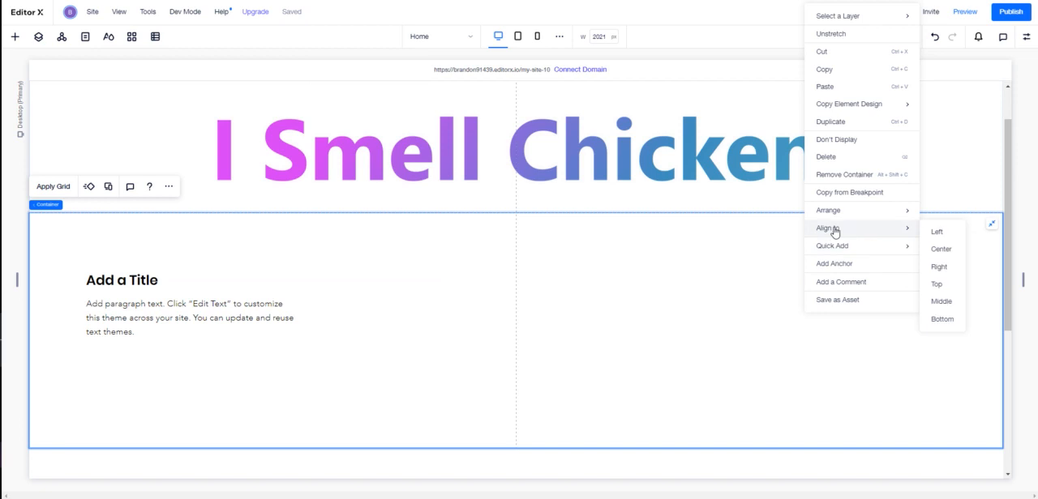
mouse_move(951, 267)
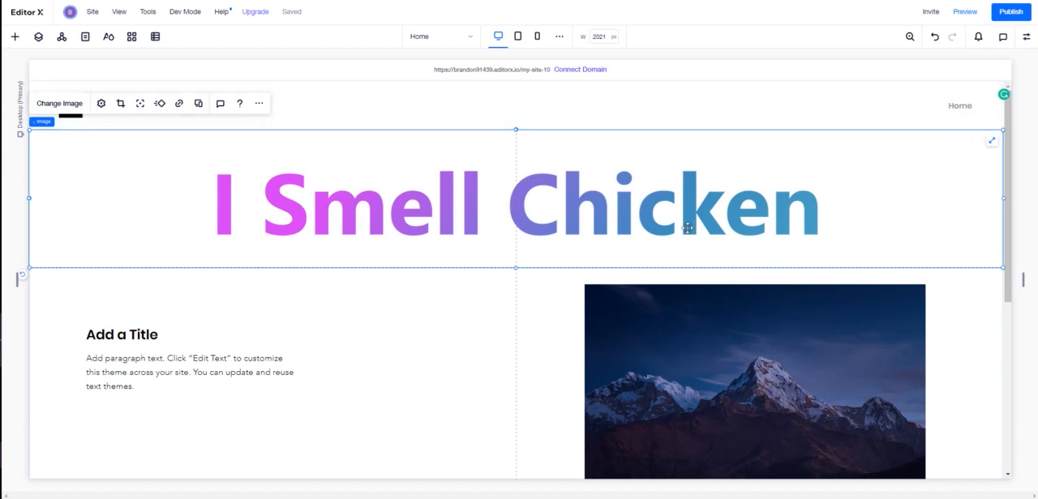
mouse_move(686, 207)
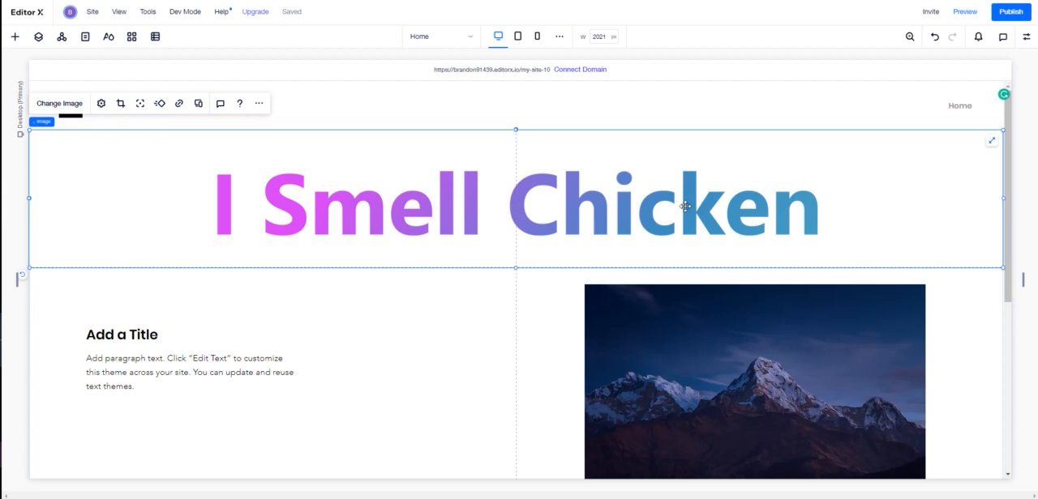
scroll(down, 3)
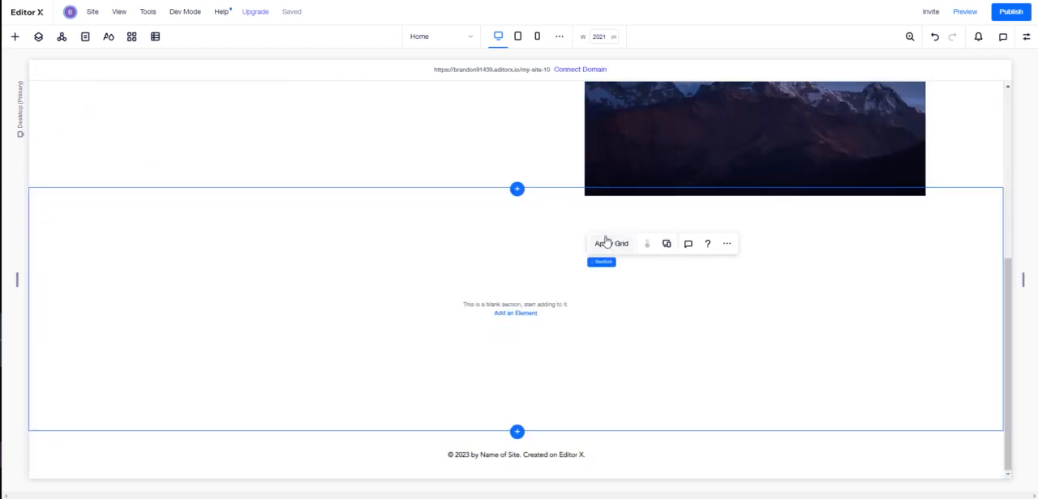
Swap the page image for 'Mask Group 1.png' from Site Files and adjust its fit
click(727, 244)
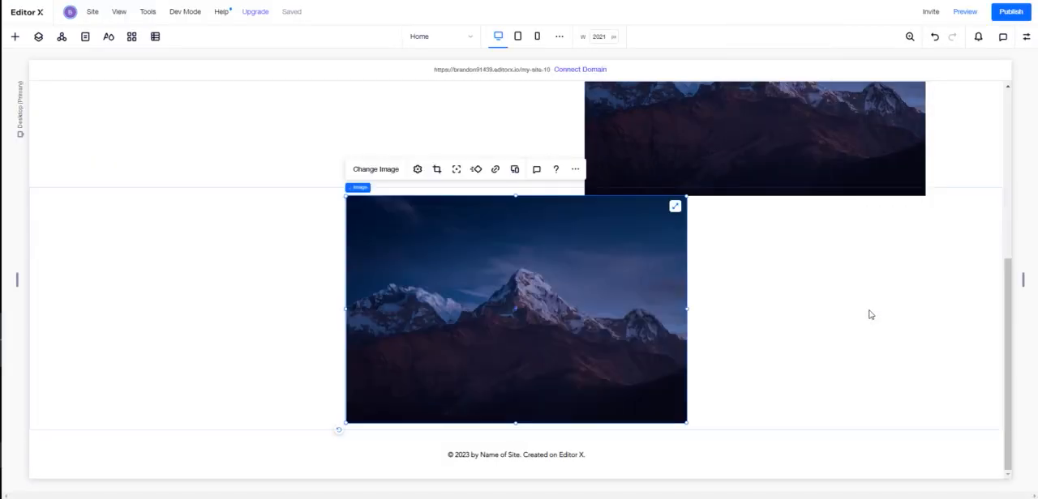
click(376, 169)
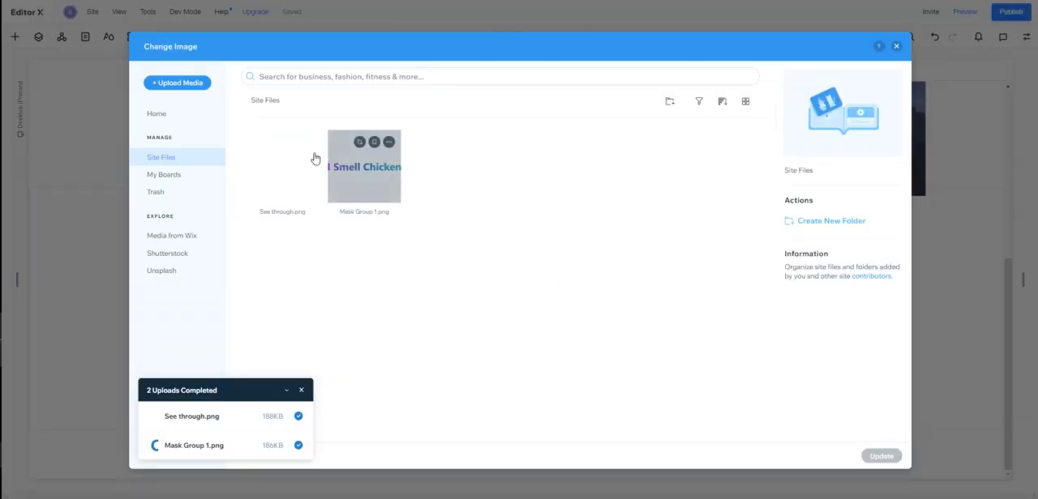
click(363, 169)
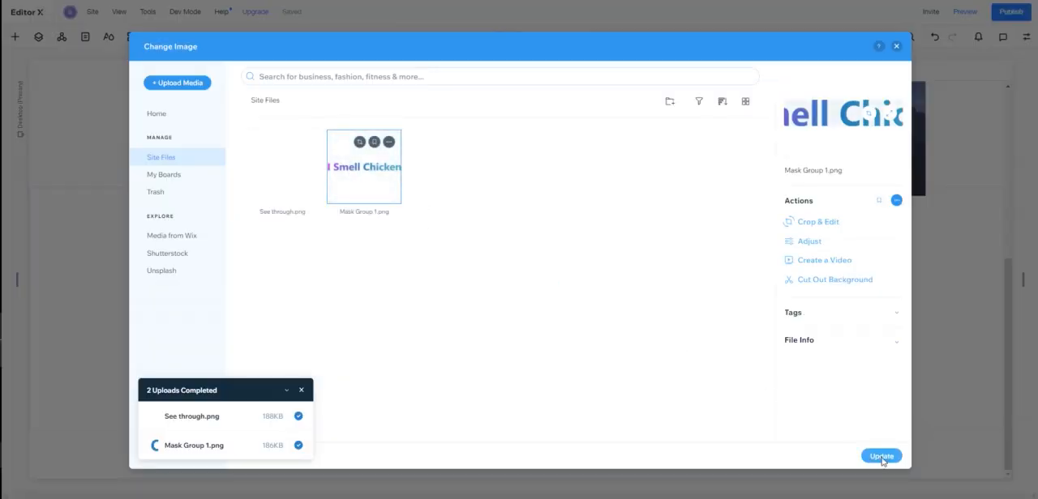
click(884, 455)
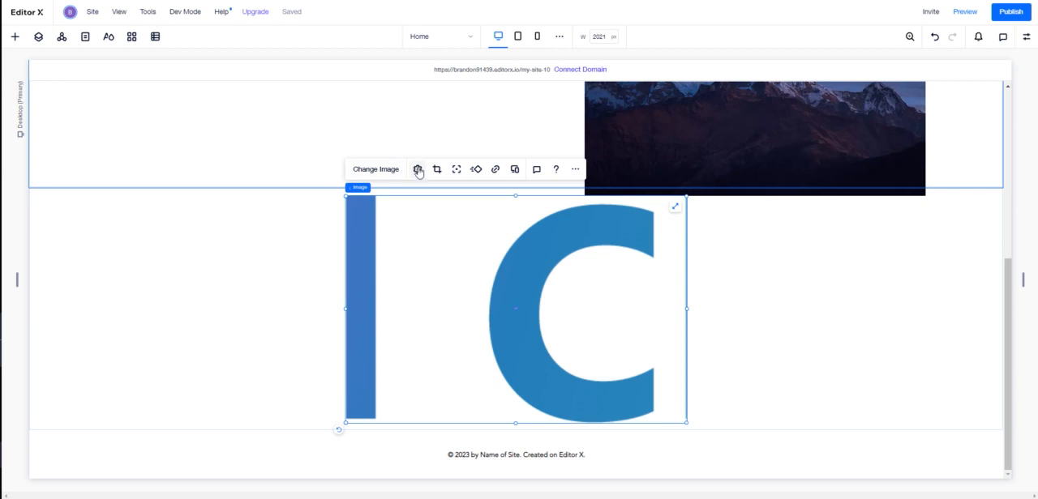
click(419, 169)
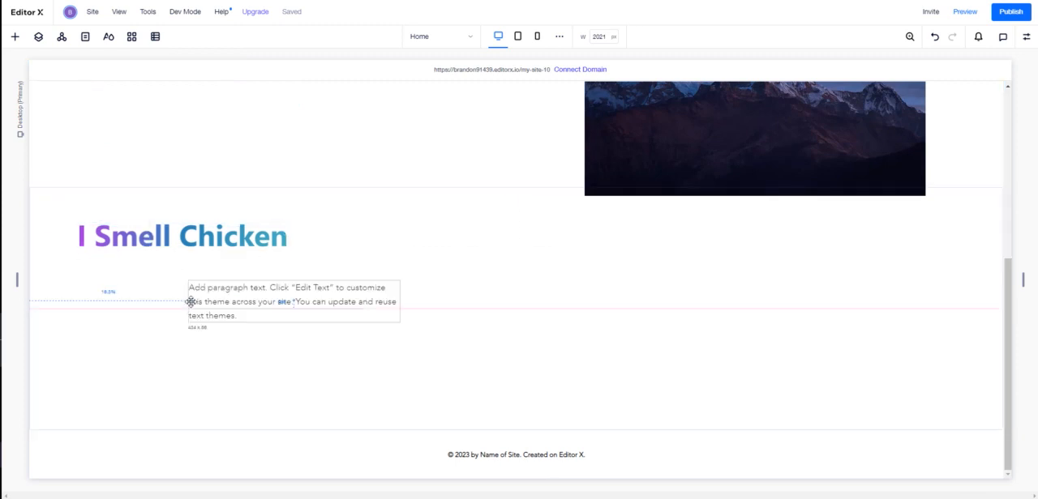
Move the gradient title image into the top section and scroll down the page to review it
drag(292, 302, 122, 271)
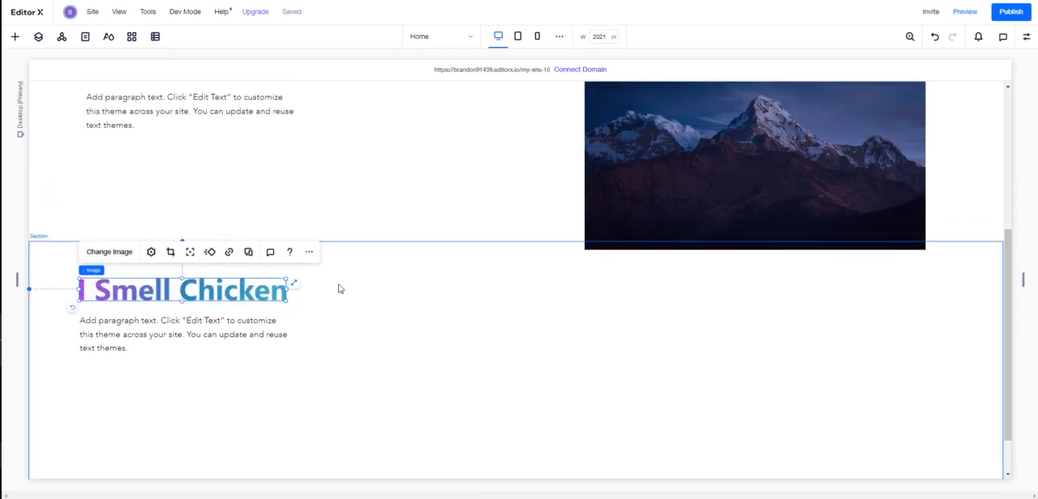
scroll(down, 3)
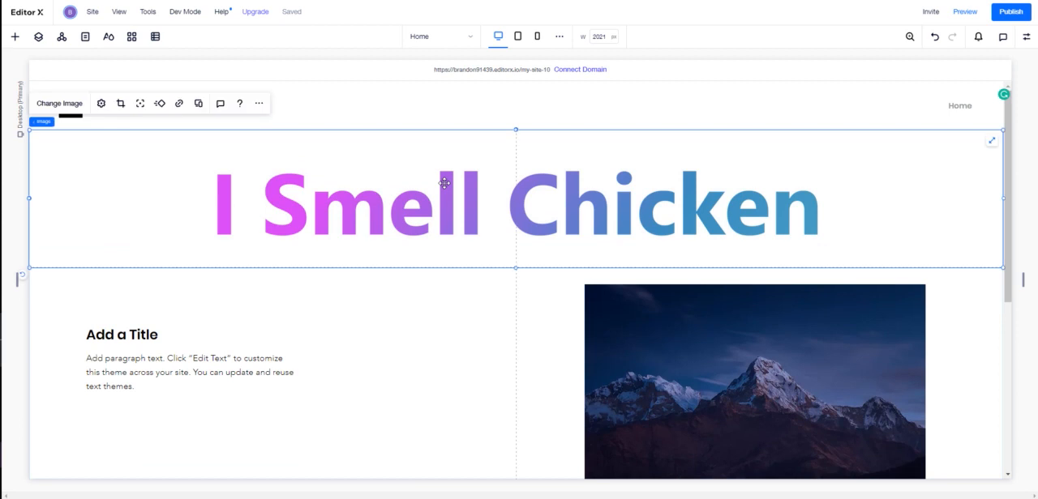
scroll(down, 3)
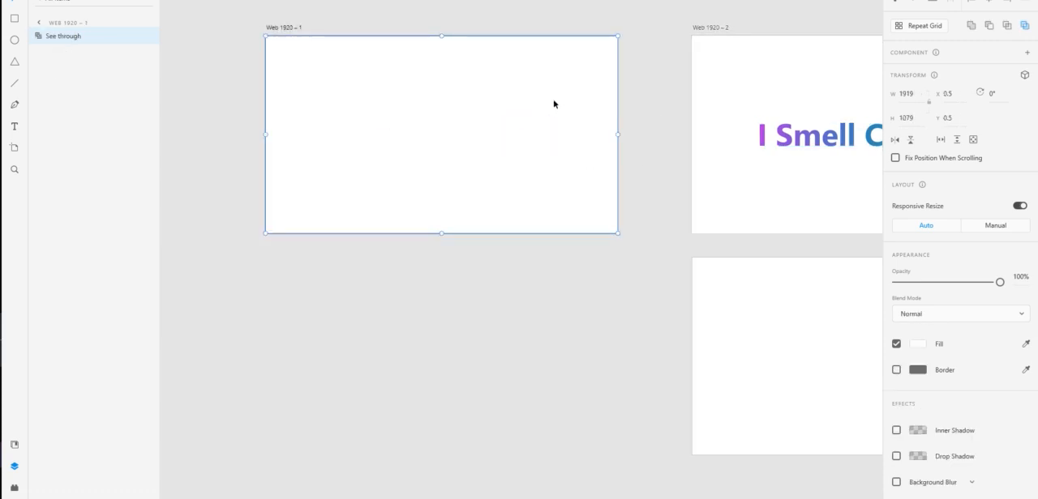
With the See through artboard selected, add the bold word 'Brandon' and draw a white rectangle around it
click(39, 36)
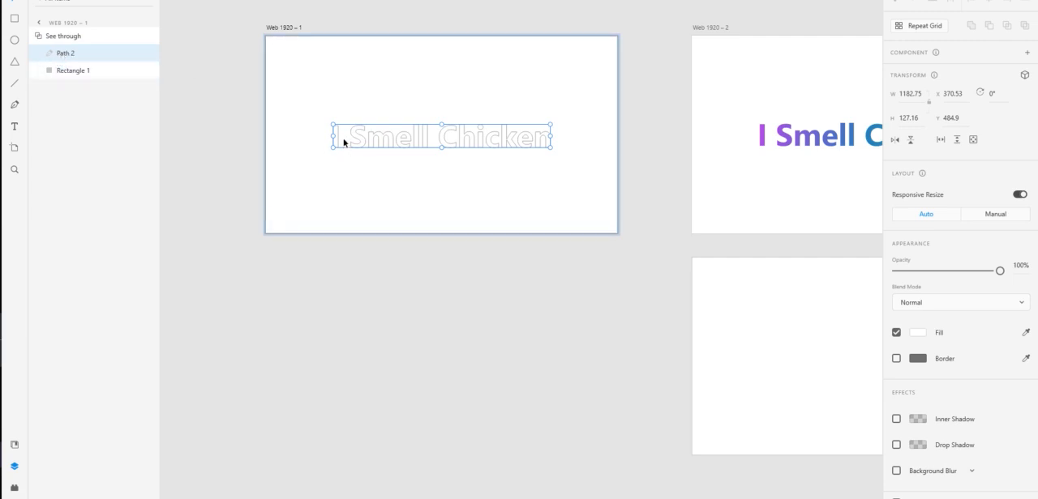
click(73, 70)
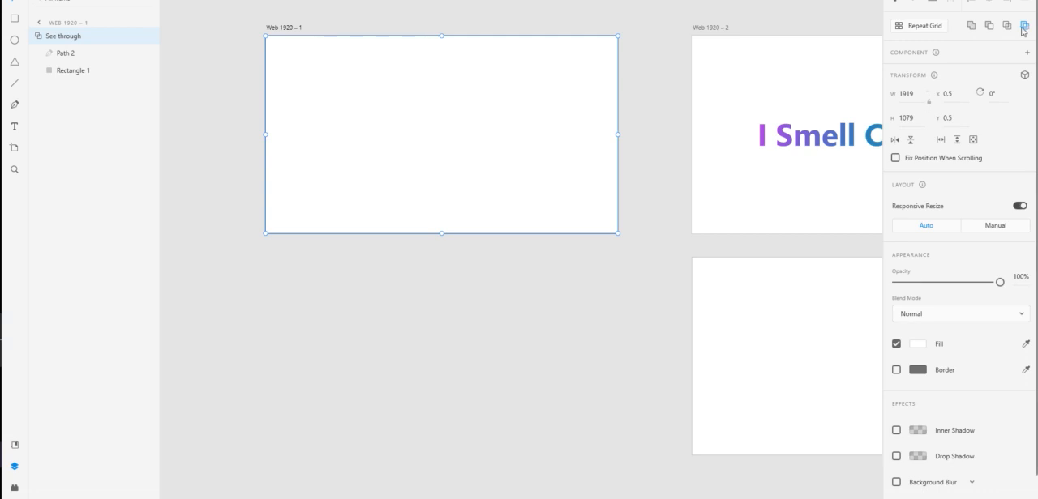
mouse_move(1023, 25)
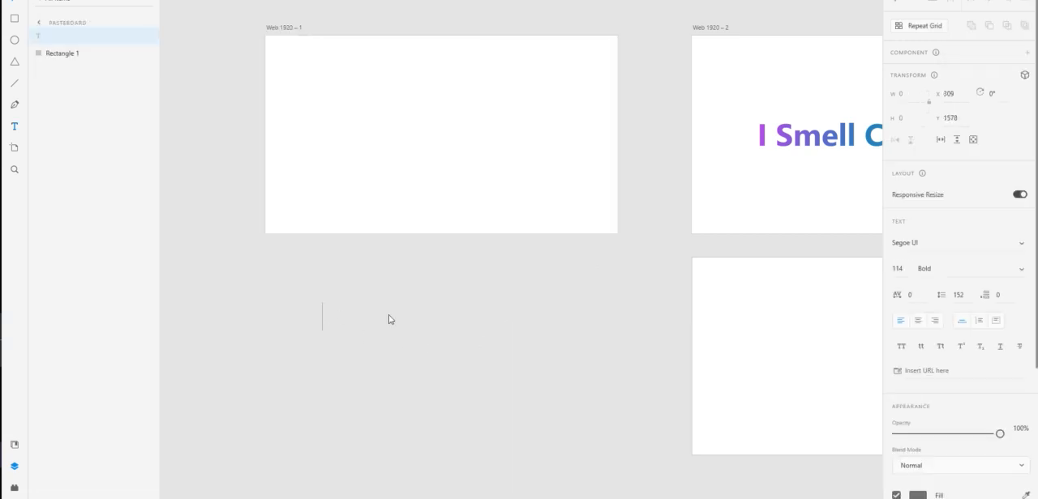
text(Brnadon)
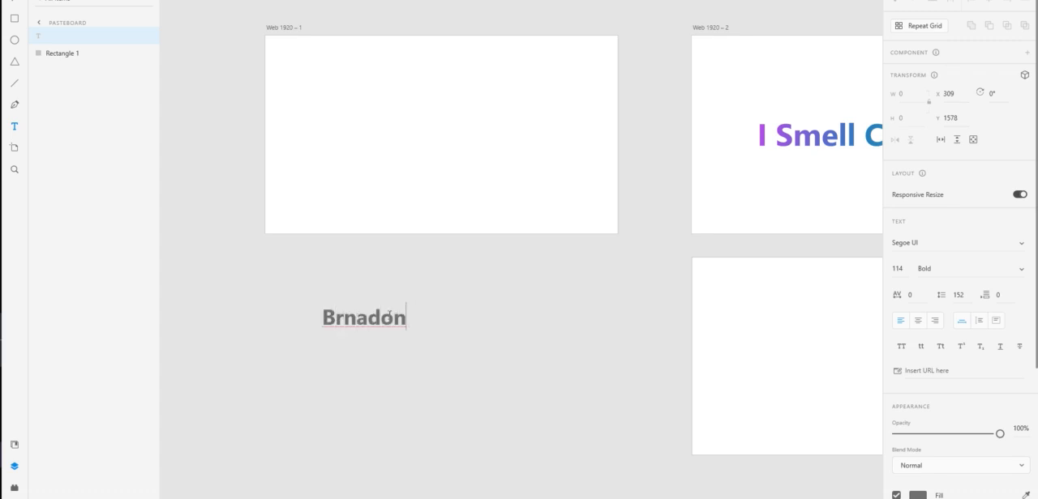
text(Brandon)
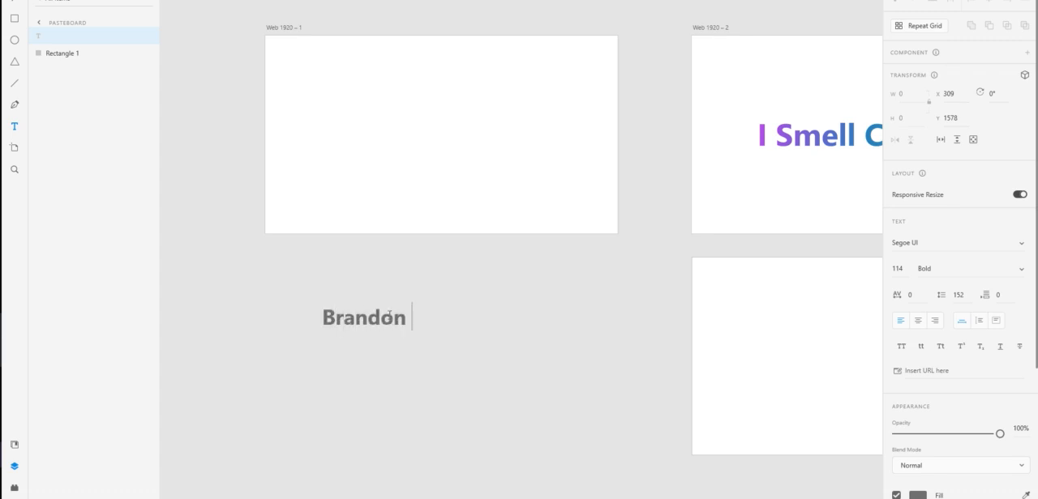
drag(272, 267, 454, 363)
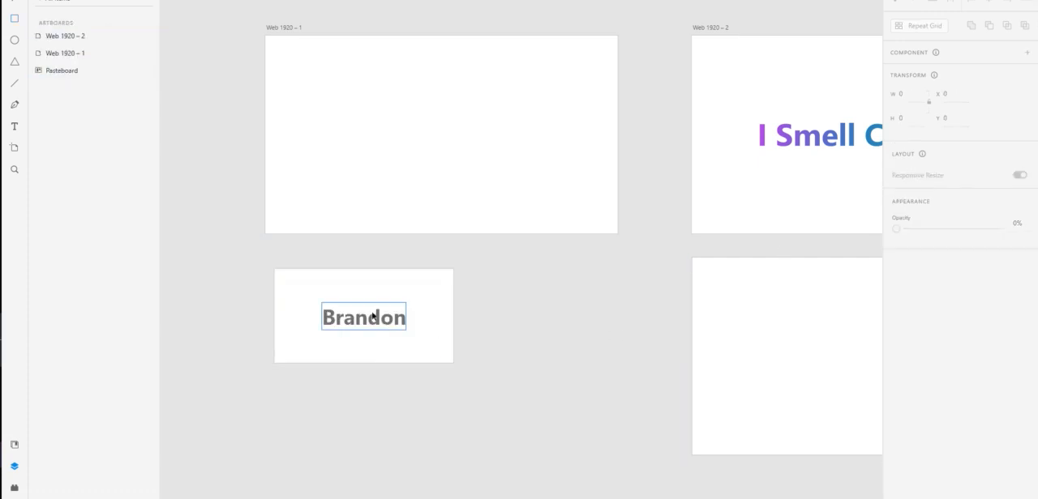
Exclude the 'Brandon' text from the rectangle, fill the cut-out red, and position it over the gradient title
click(363, 317)
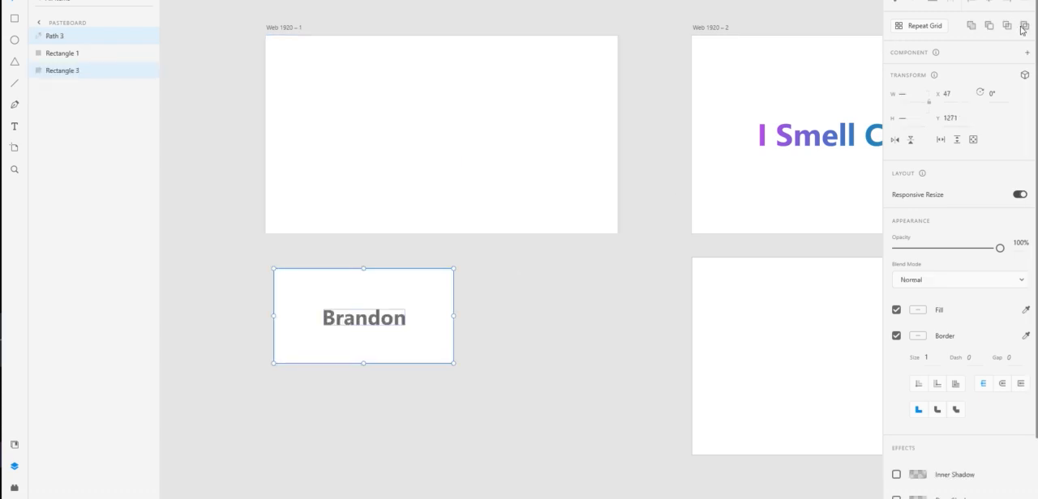
mouse_move(1019, 26)
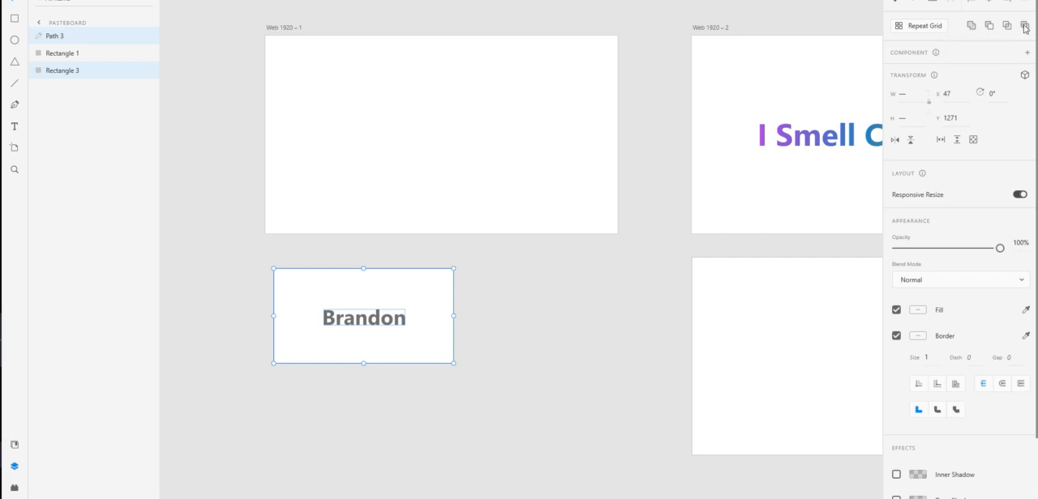
click(1024, 26)
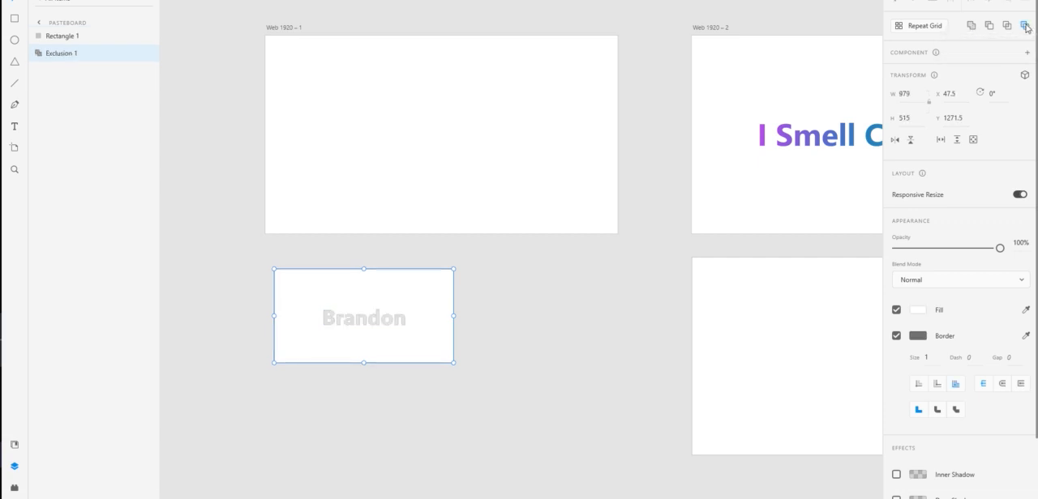
click(895, 336)
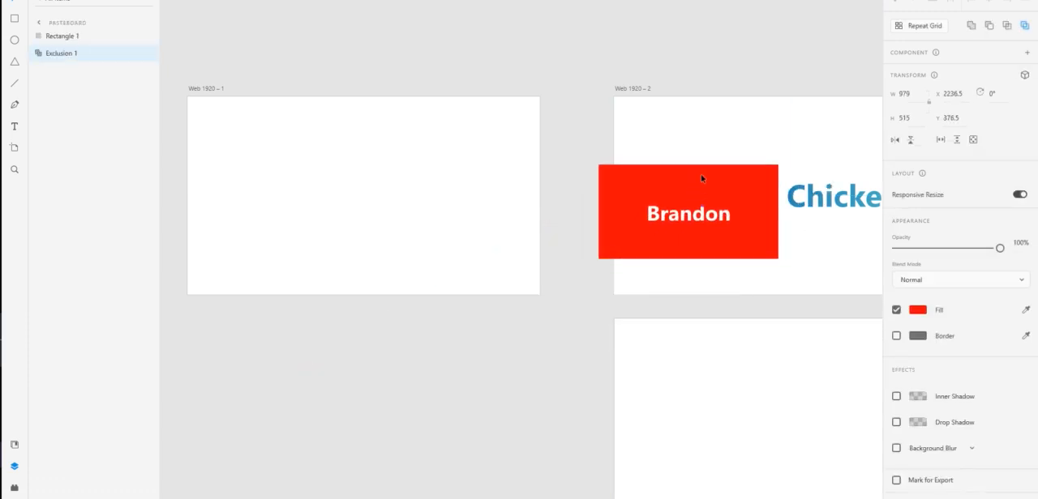
drag(687, 213, 723, 191)
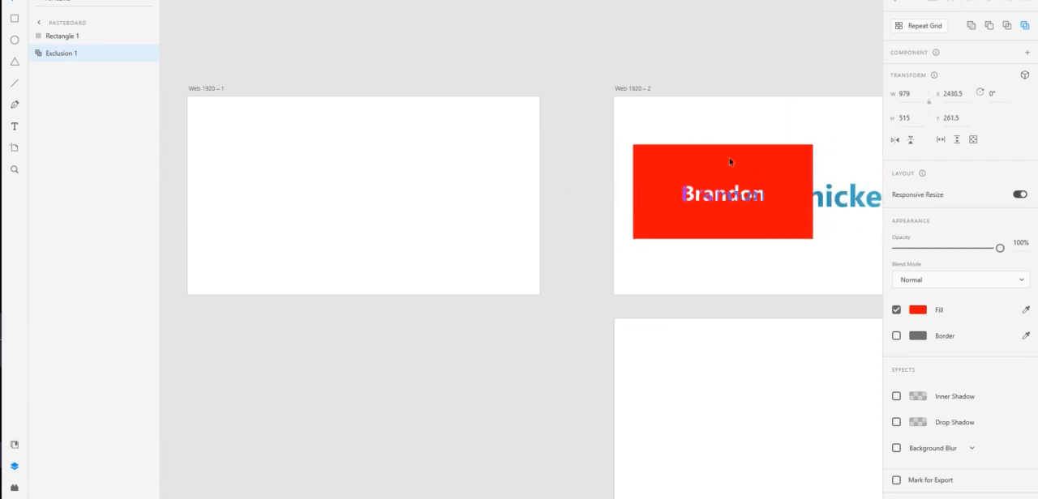
drag(723, 193, 396, 383)
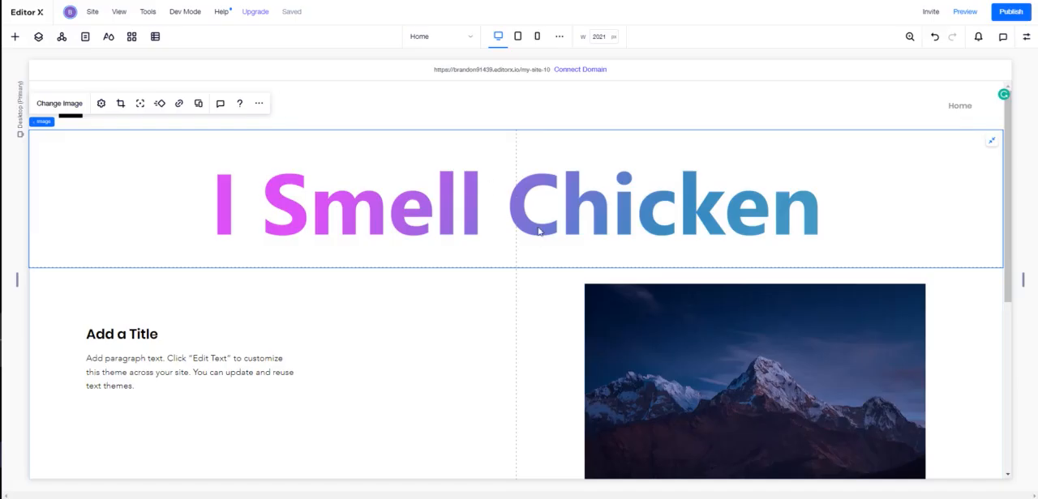
scroll(down, 3)
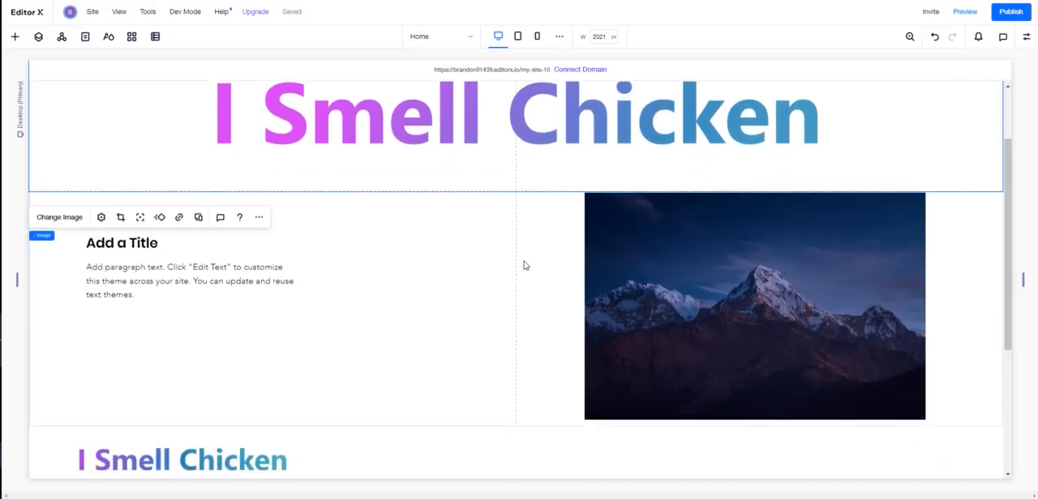
scroll(down, 3)
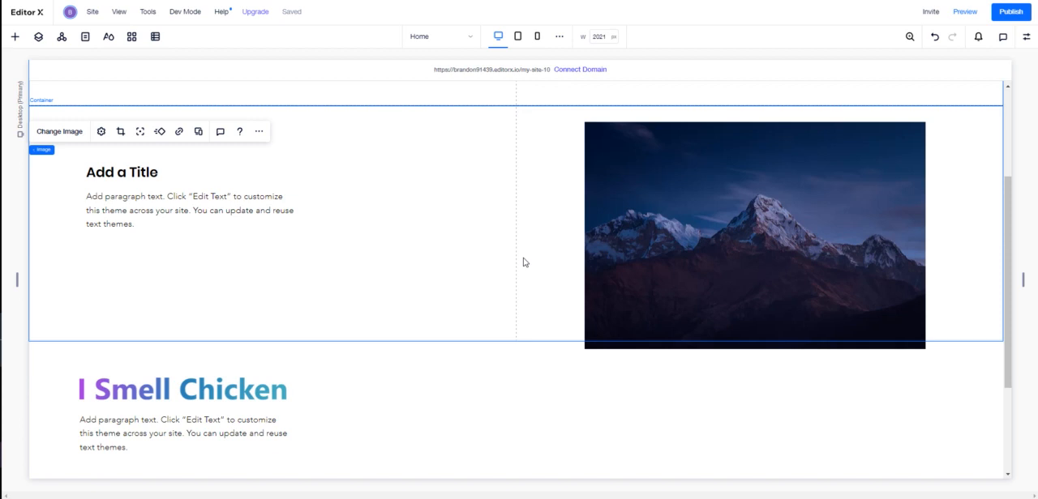
mouse_move(540, 262)
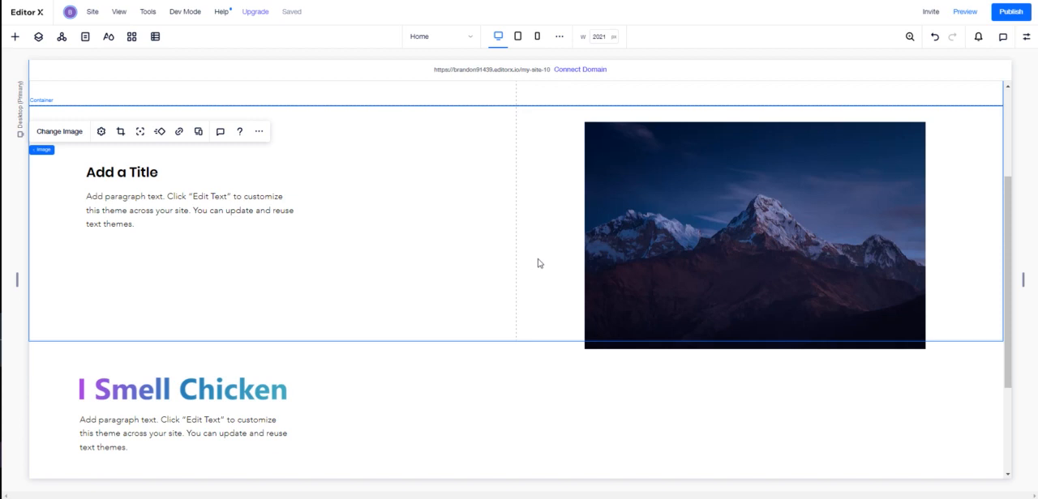
mouse_move(540, 266)
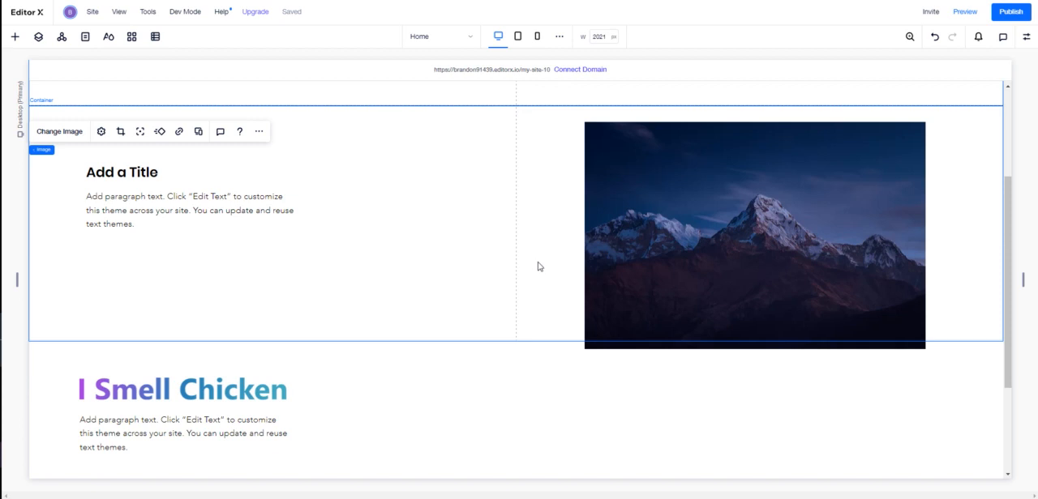
mouse_move(493, 342)
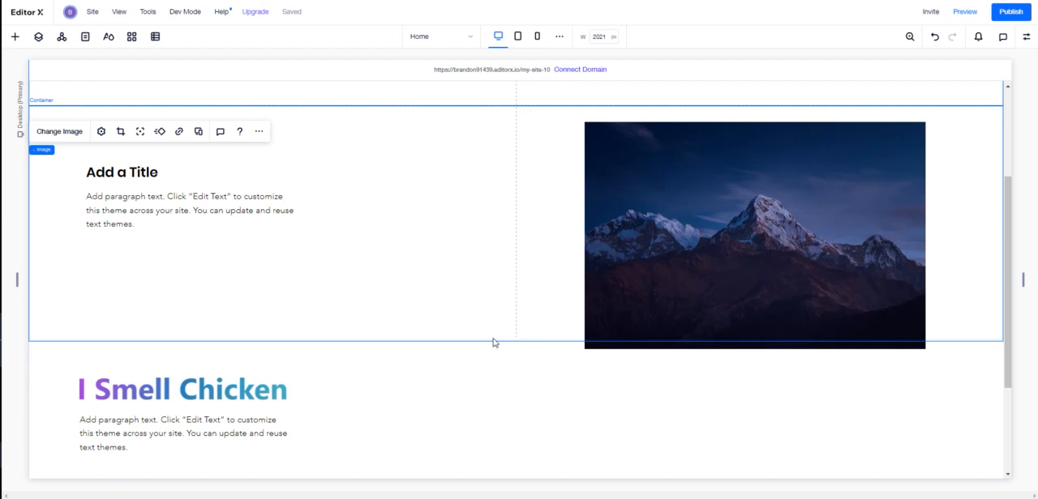